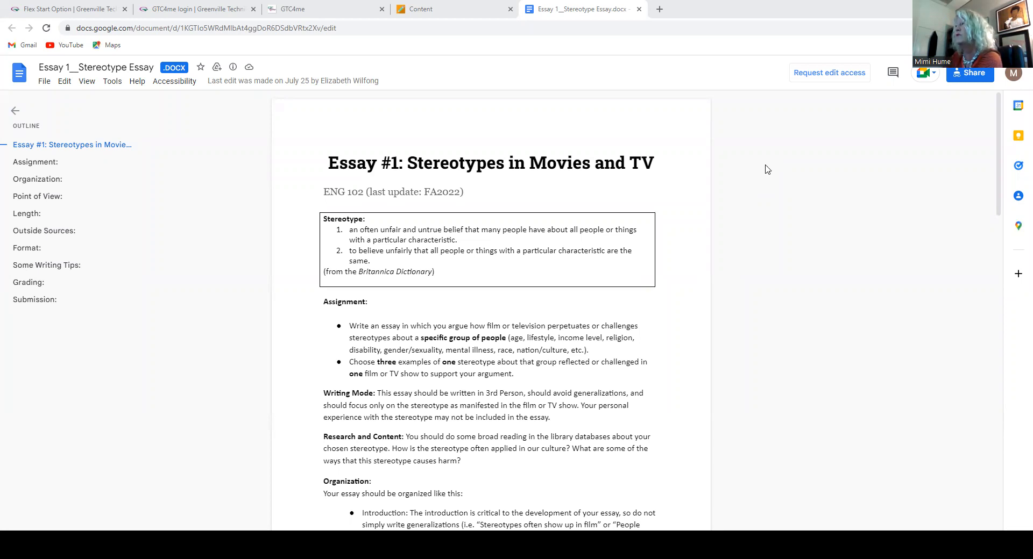
pyautogui.moveTo(768, 173)
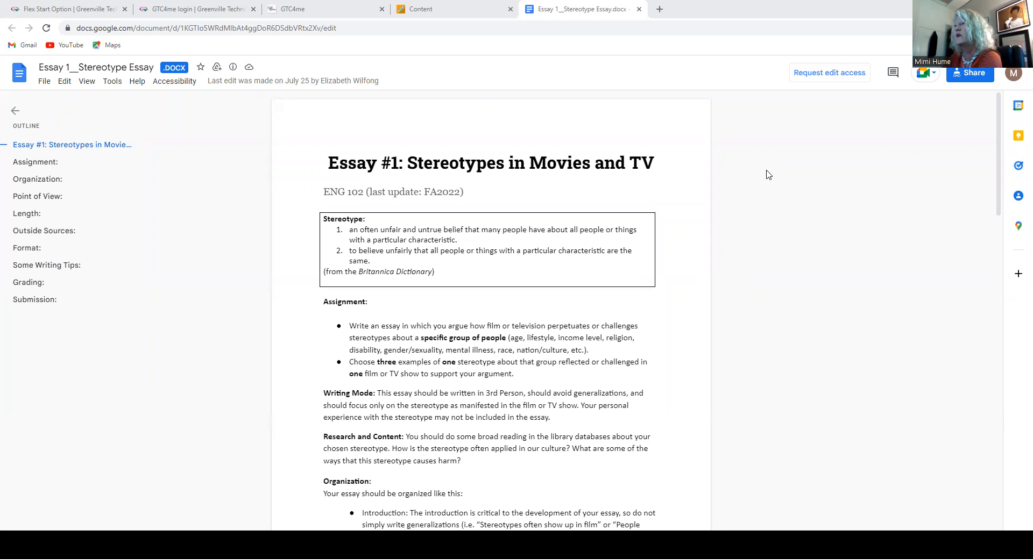
pyautogui.scroll(-3)
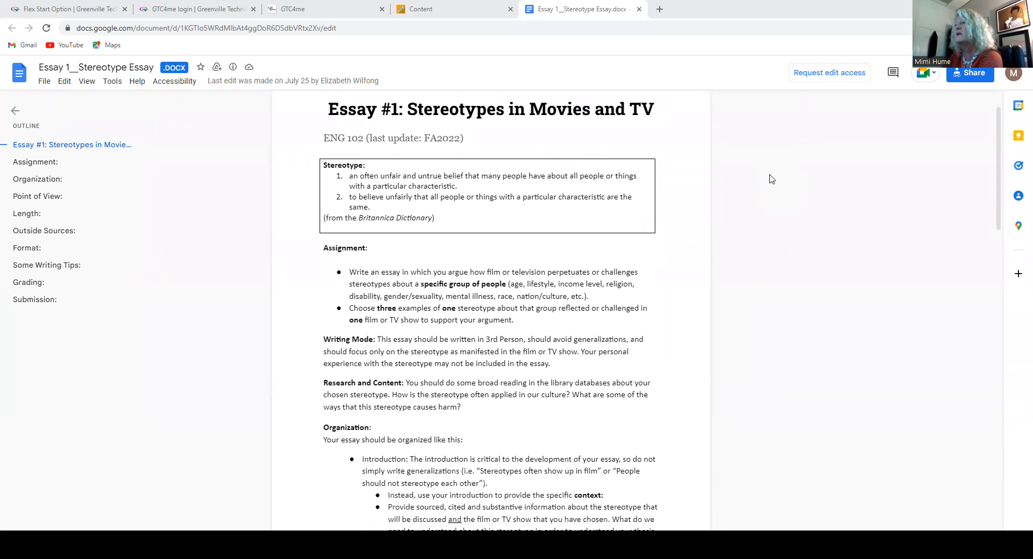
pyautogui.moveTo(601, 246)
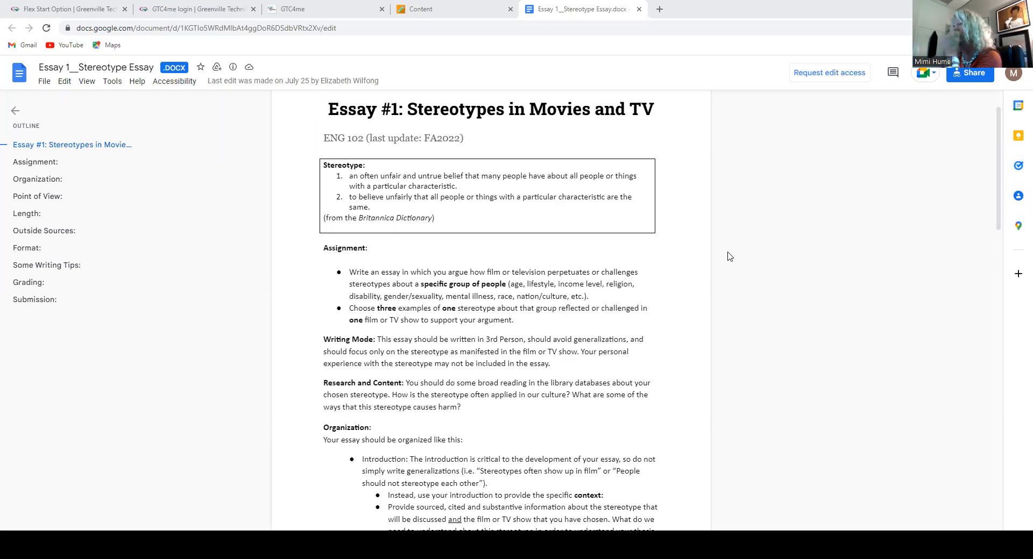
pyautogui.moveTo(737, 258)
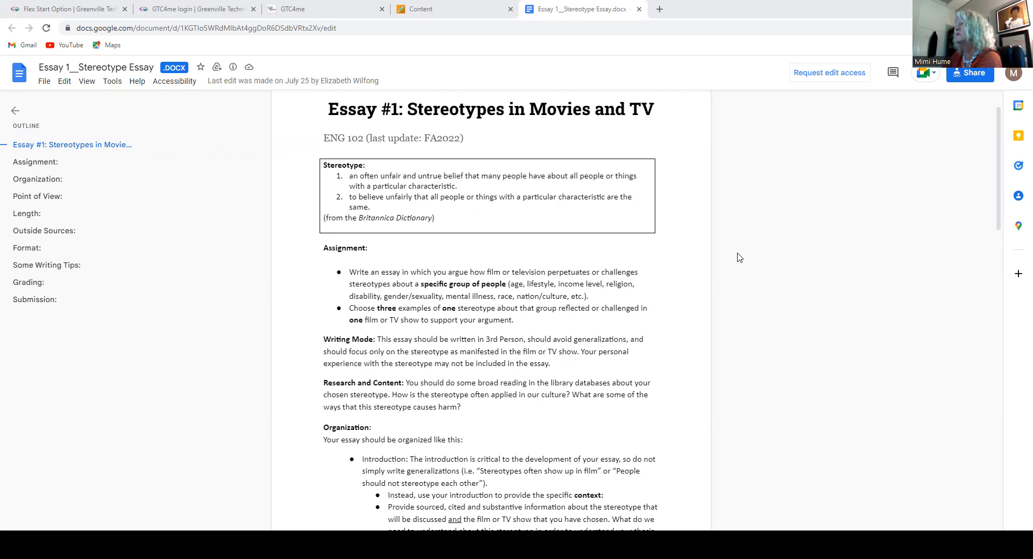
pyautogui.moveTo(780, 257)
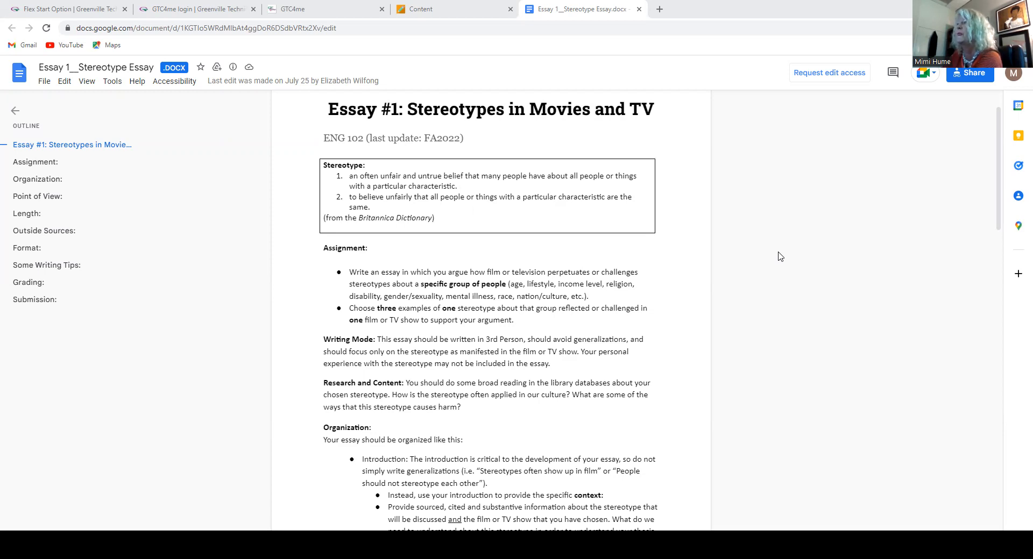
pyautogui.moveTo(777, 257)
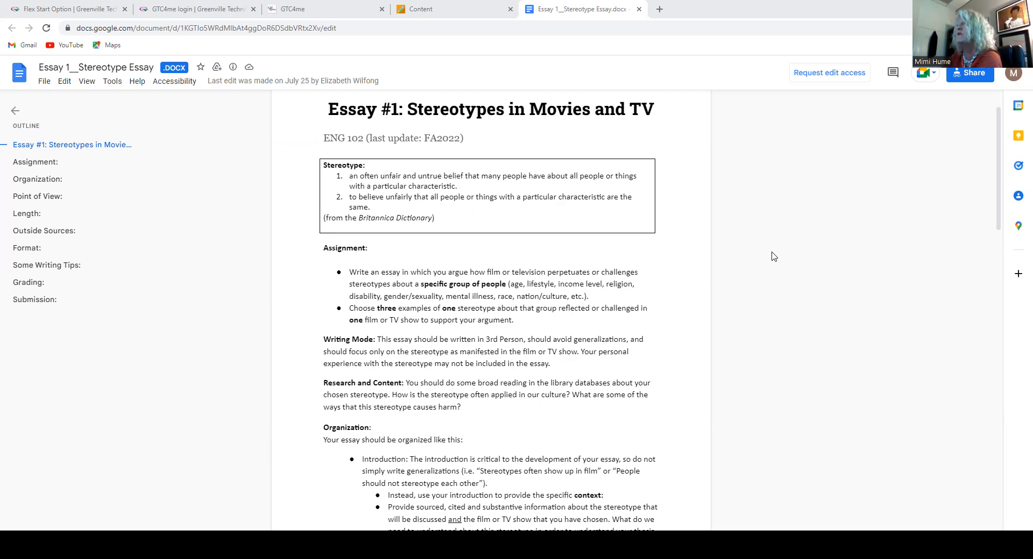
pyautogui.moveTo(816, 276)
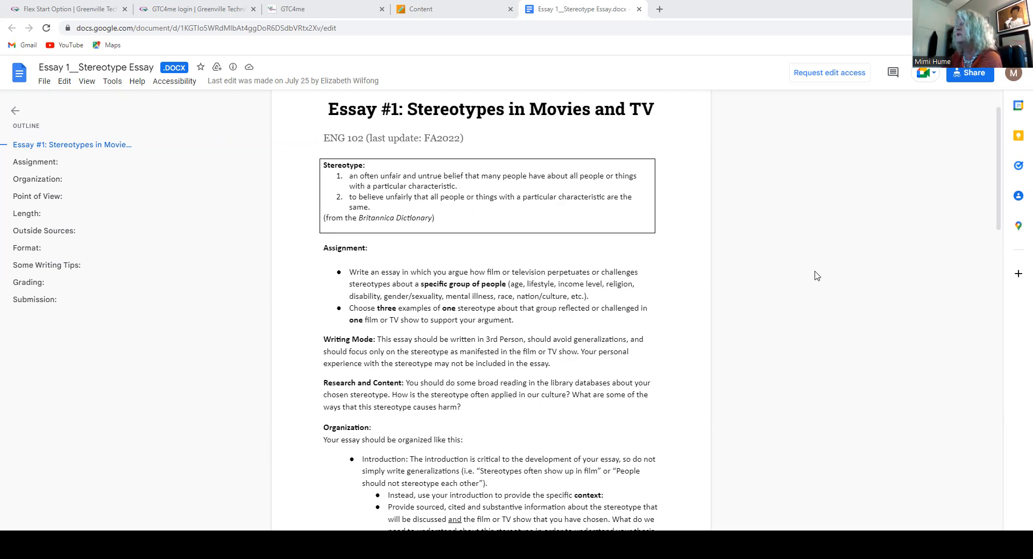
pyautogui.moveTo(810, 275)
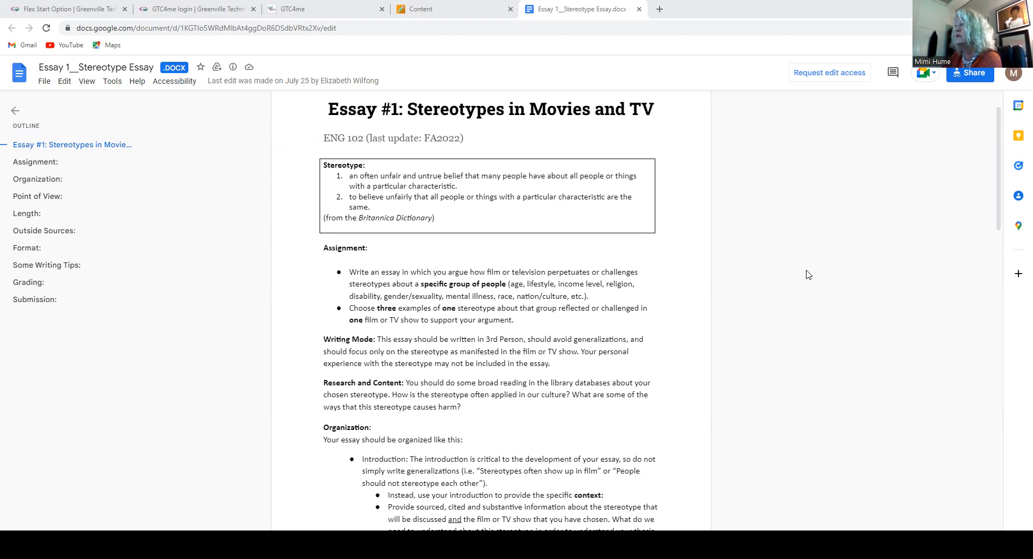
pyautogui.scroll(-3)
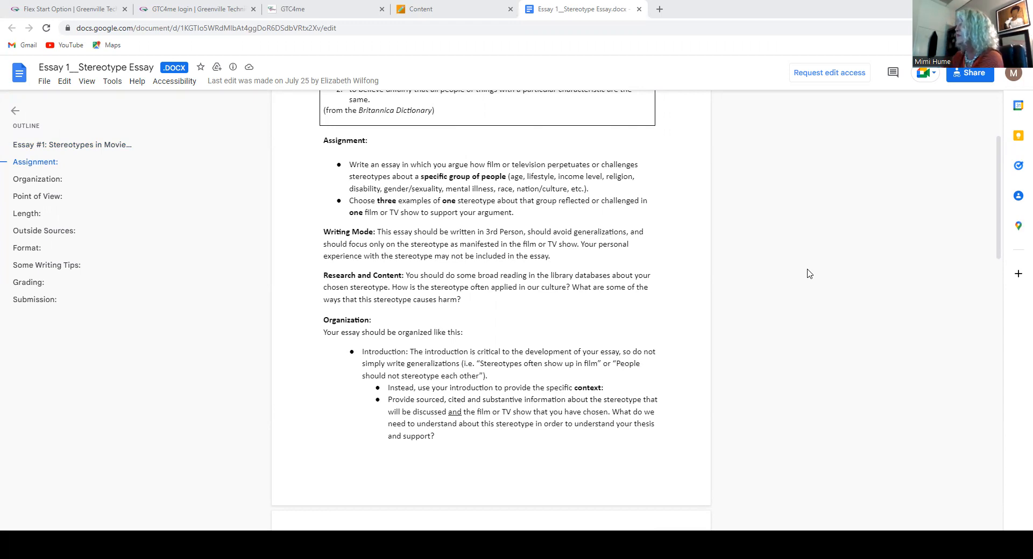
pyautogui.moveTo(783, 243)
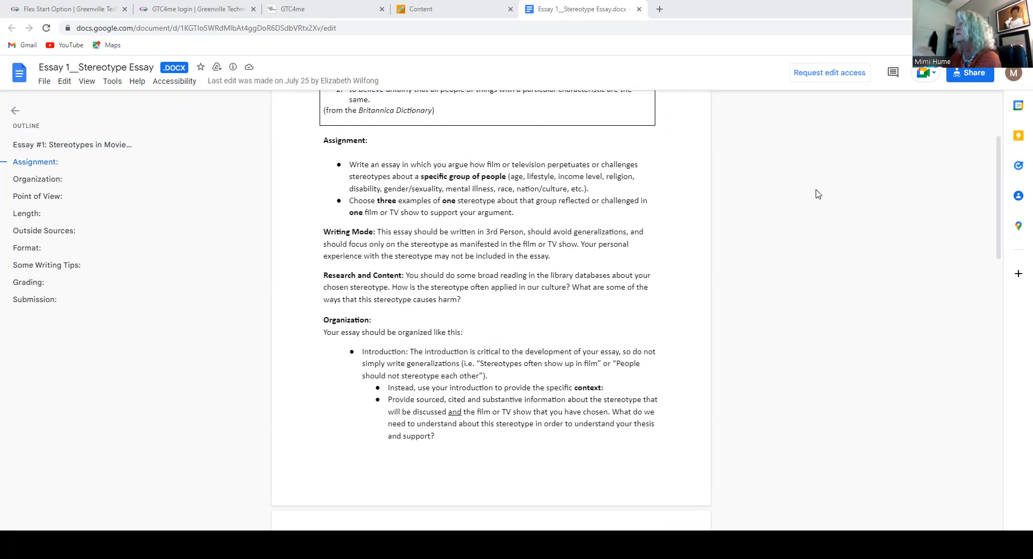
pyautogui.moveTo(824, 196)
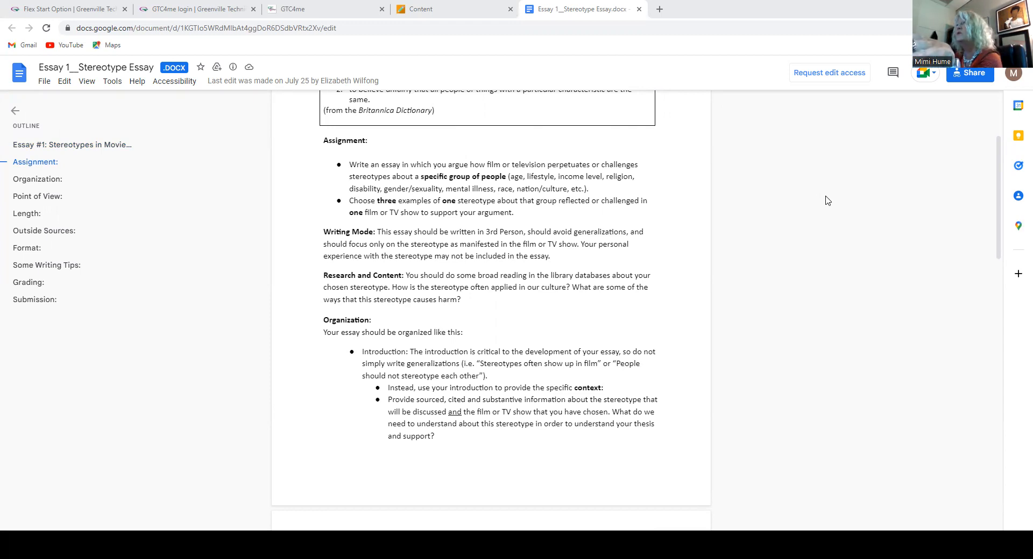
pyautogui.moveTo(829, 201)
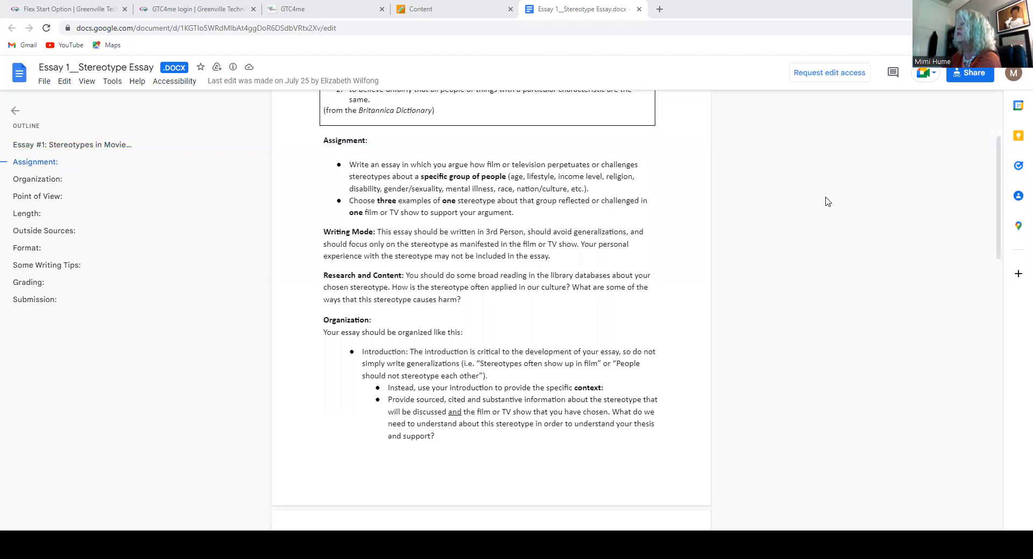
pyautogui.moveTo(821, 206)
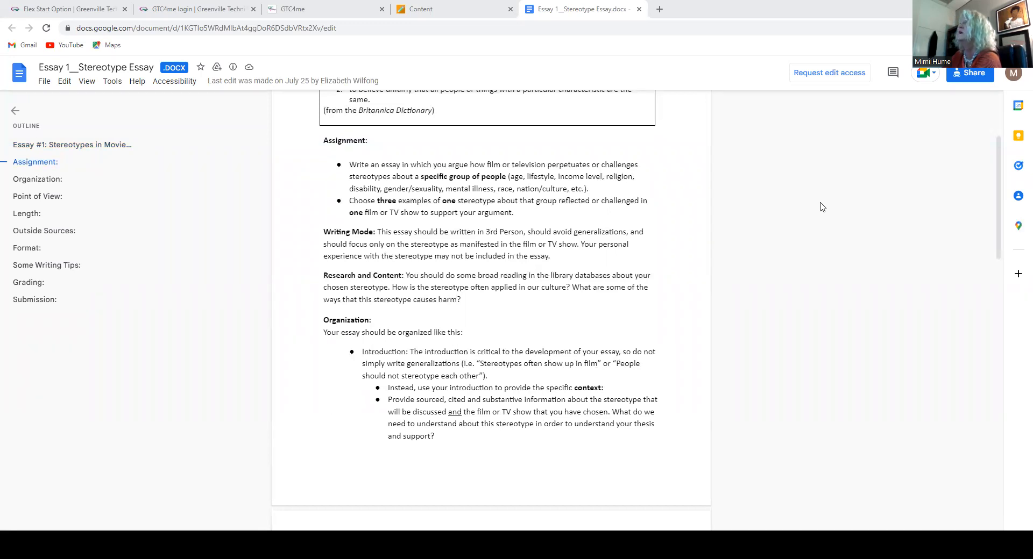
pyautogui.moveTo(806, 210)
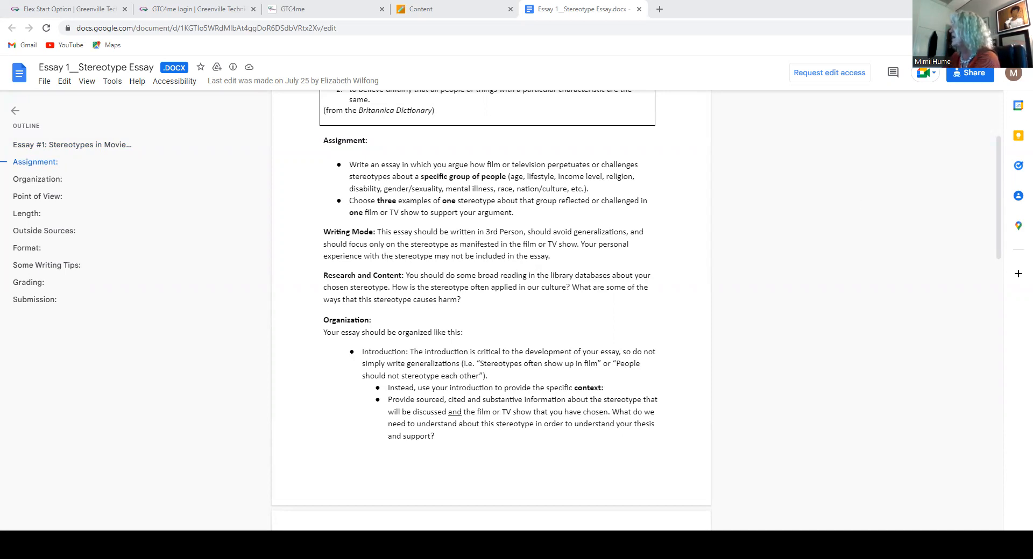
pyautogui.moveTo(697, 231)
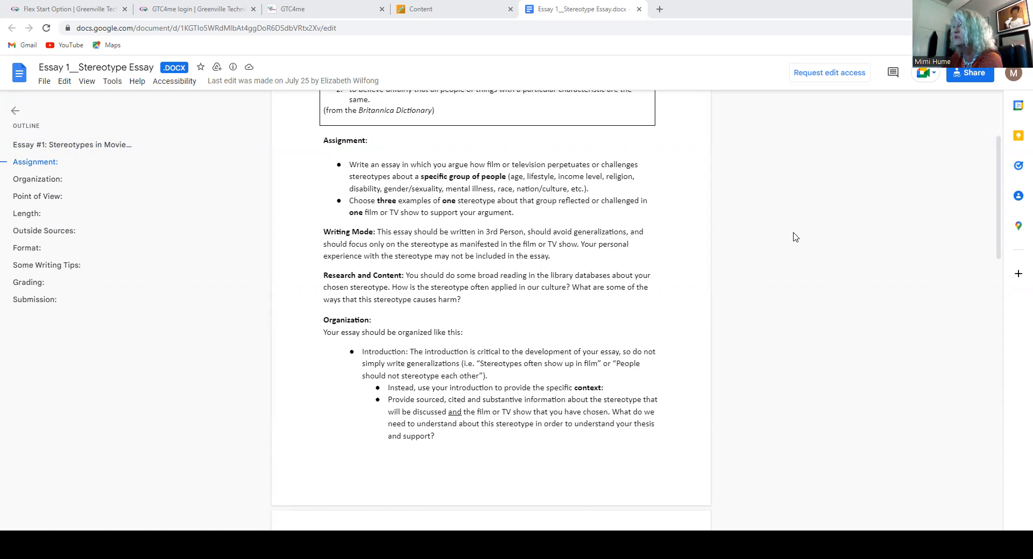
pyautogui.moveTo(803, 225)
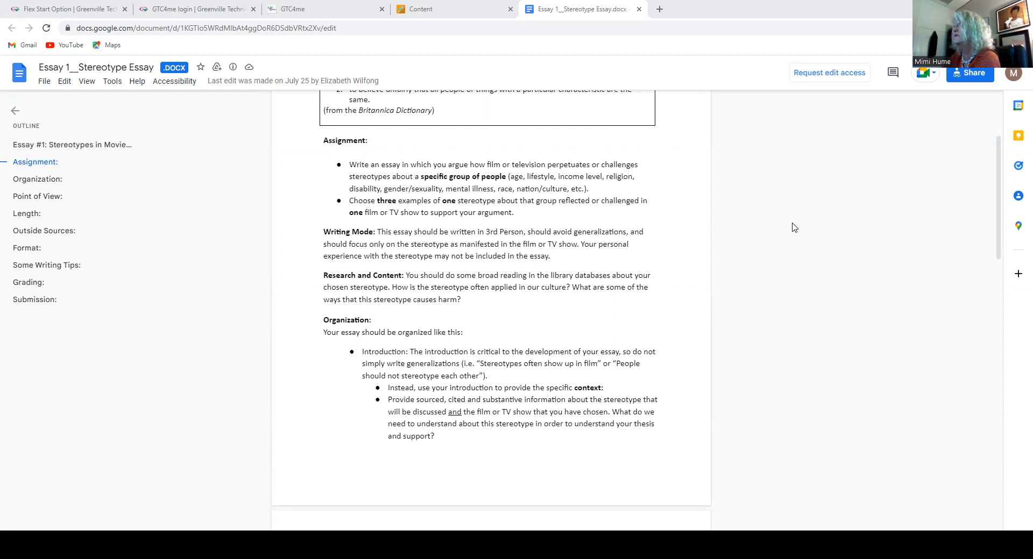
pyautogui.moveTo(789, 228)
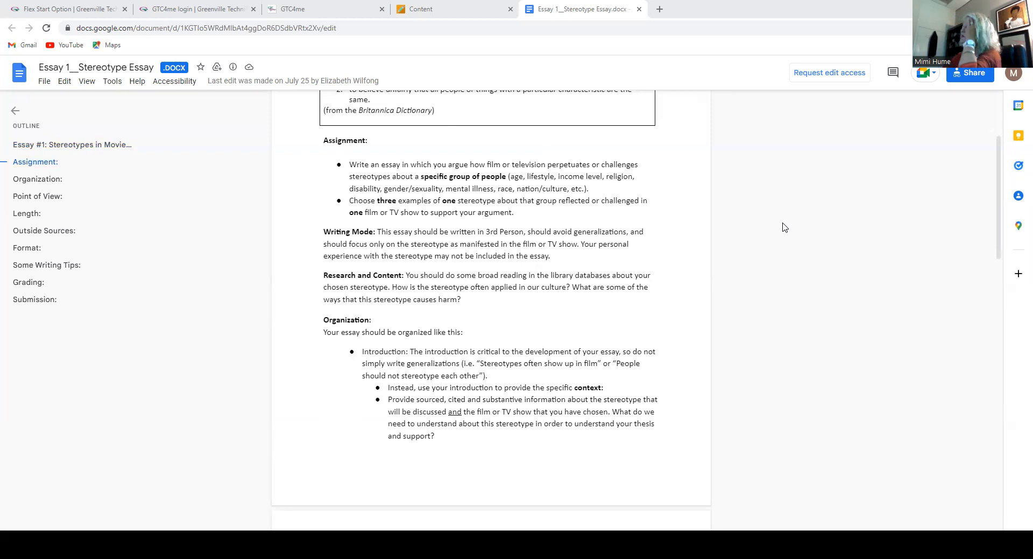
pyautogui.moveTo(815, 227)
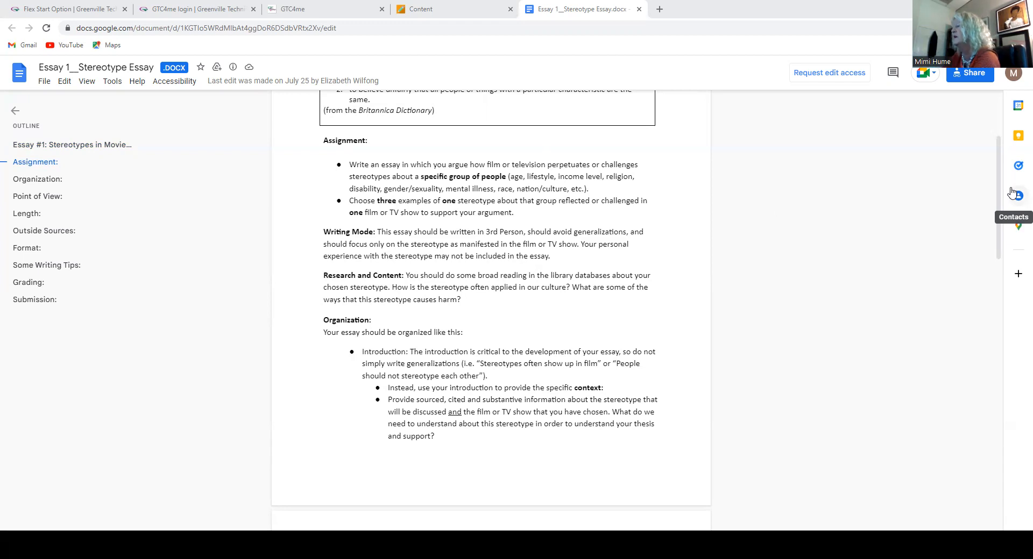
pyautogui.moveTo(1017, 193)
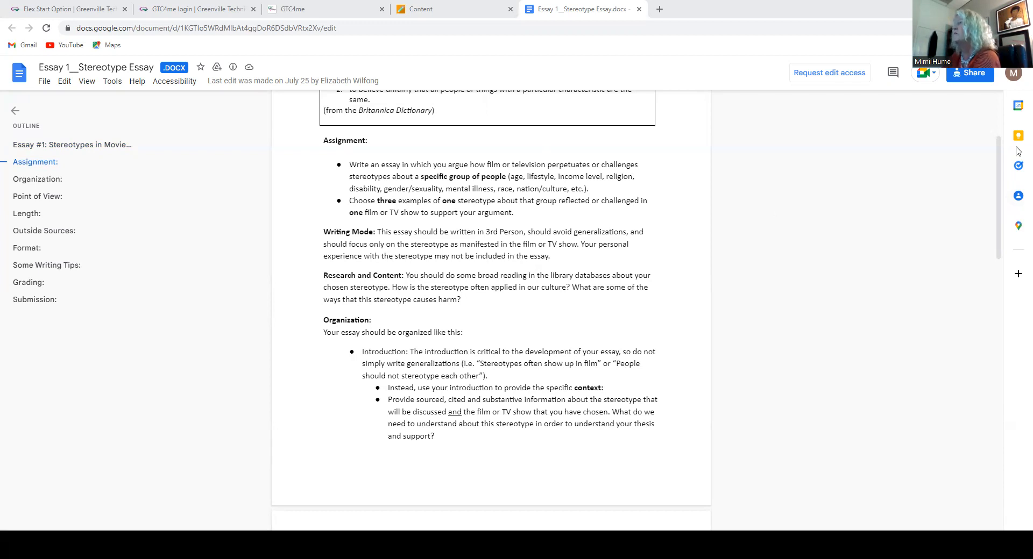
pyautogui.moveTo(872, 277)
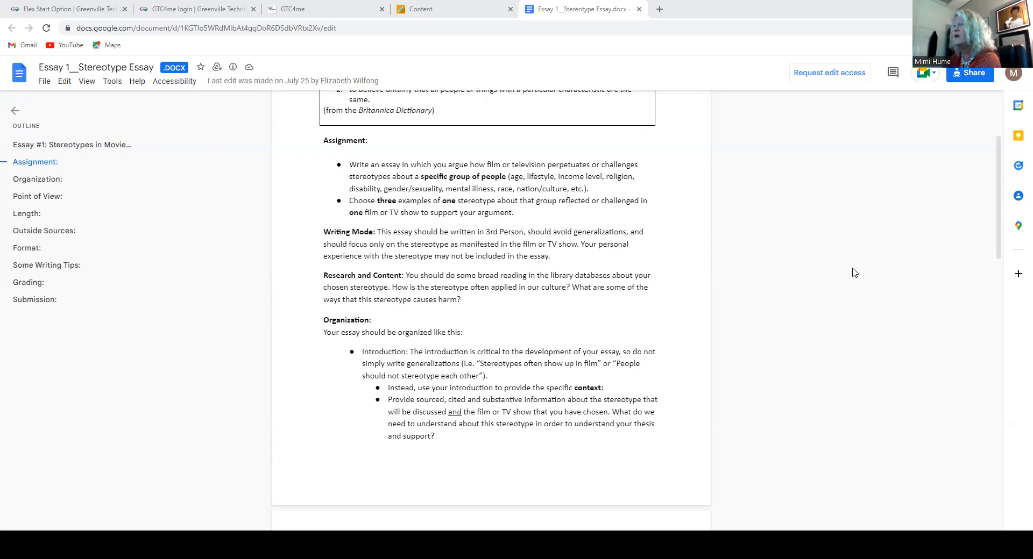
pyautogui.scroll(-3)
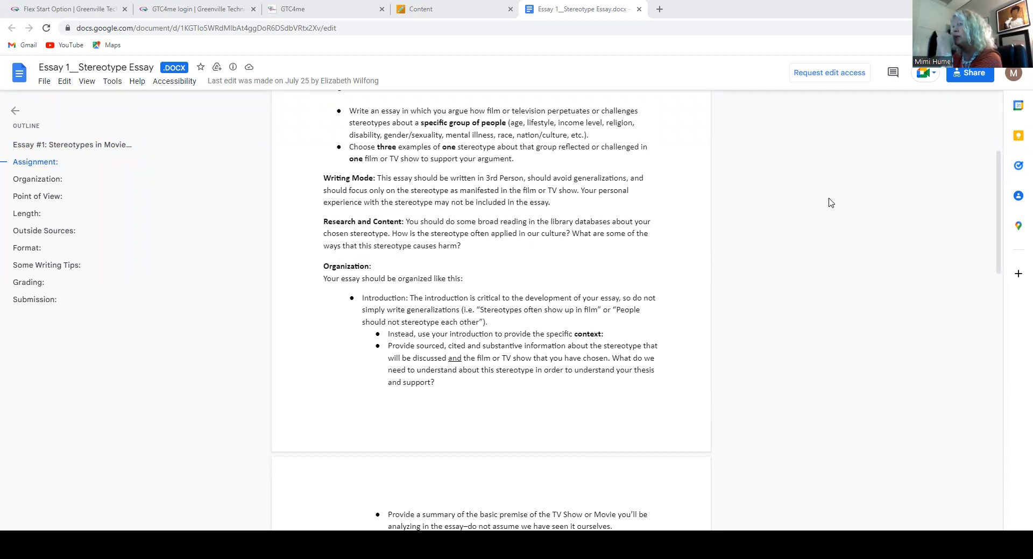
pyautogui.moveTo(835, 202)
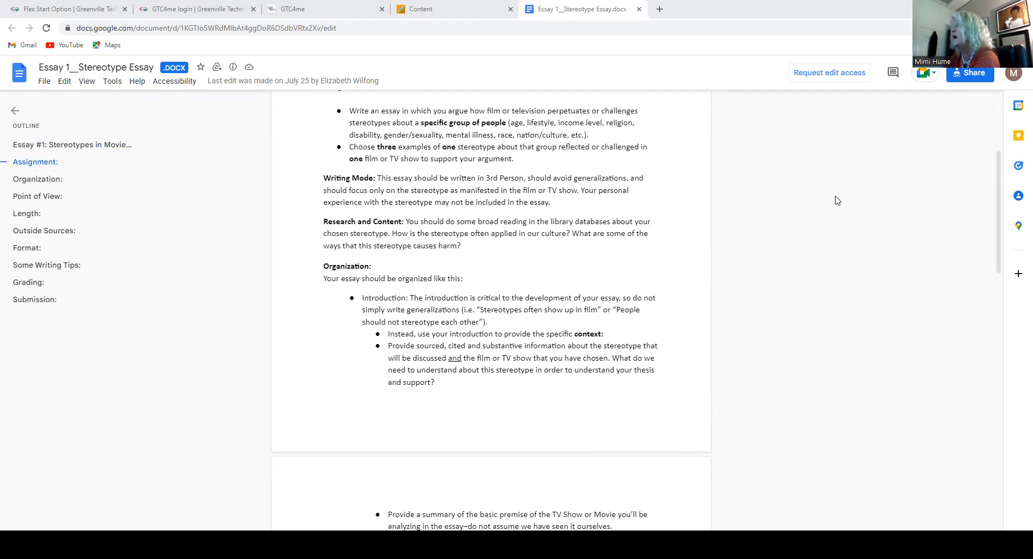
pyautogui.moveTo(827, 202)
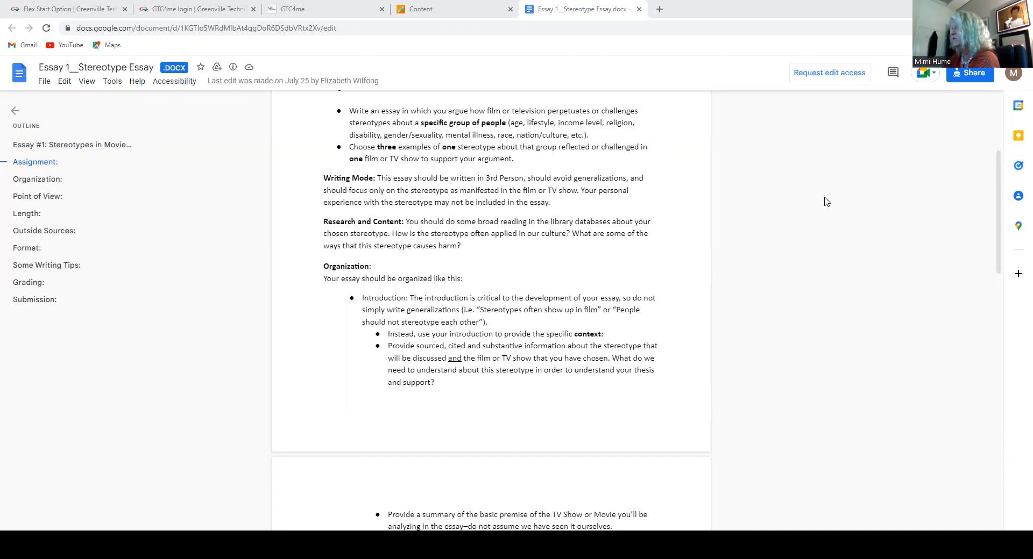
pyautogui.moveTo(832, 207)
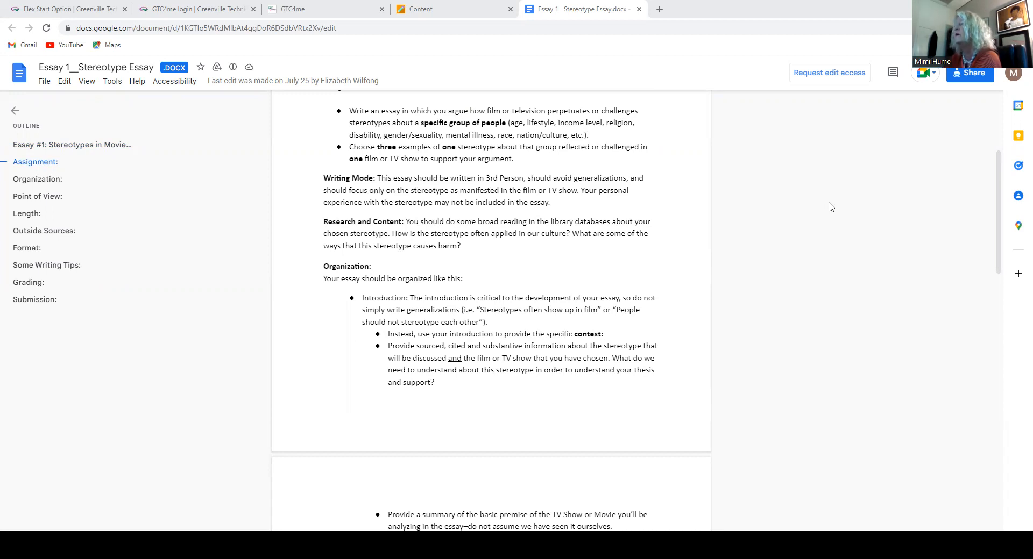
pyautogui.moveTo(819, 218)
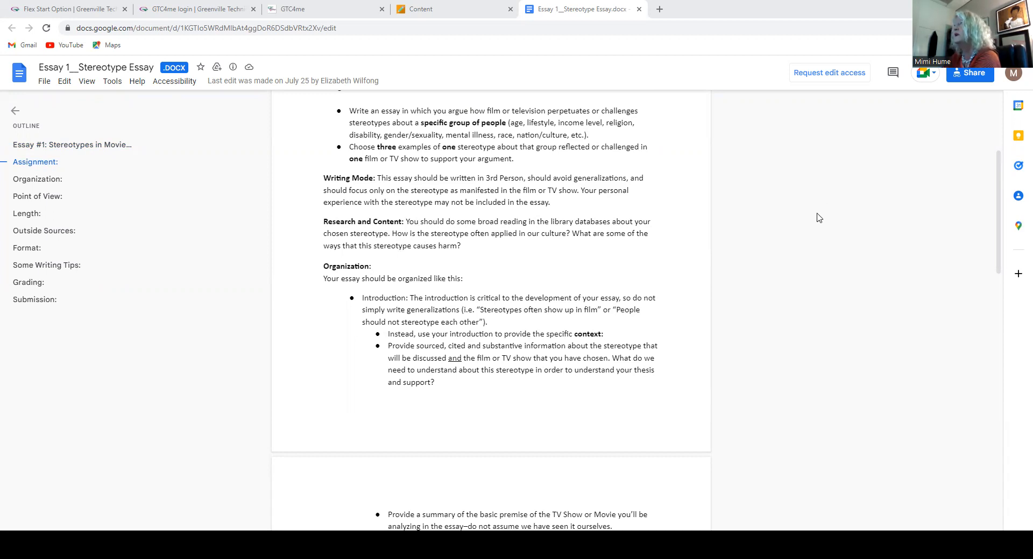
pyautogui.moveTo(826, 218)
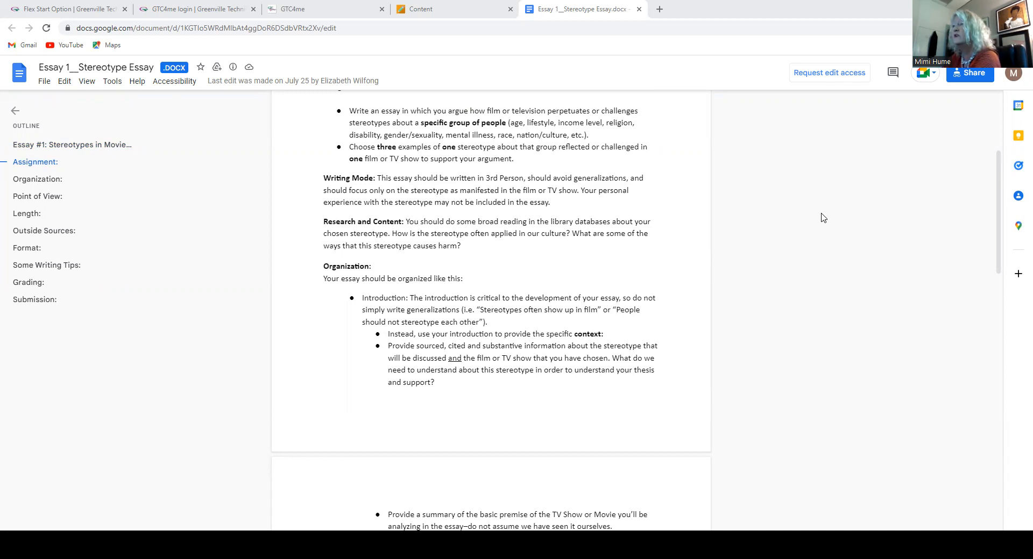
pyautogui.moveTo(898, 231)
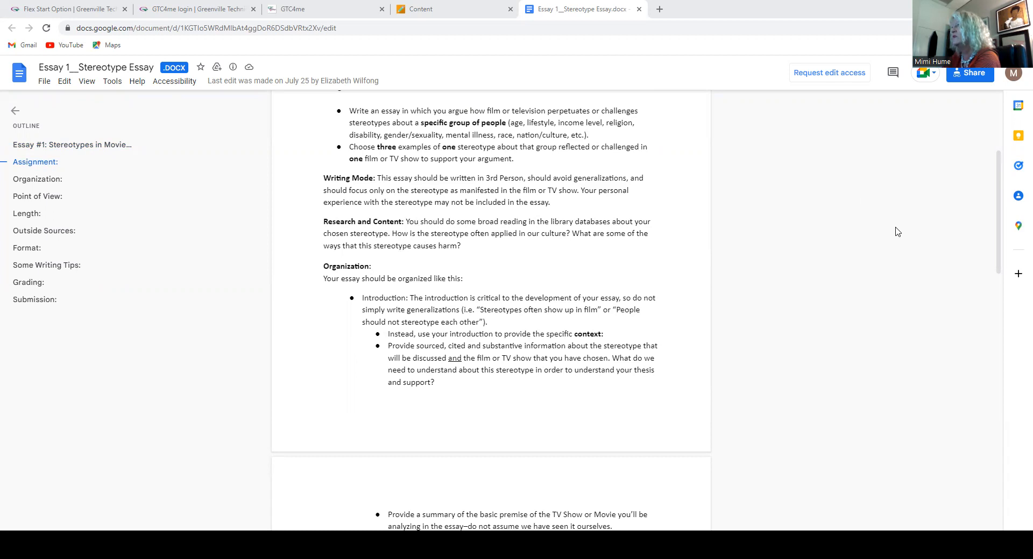
pyautogui.moveTo(845, 186)
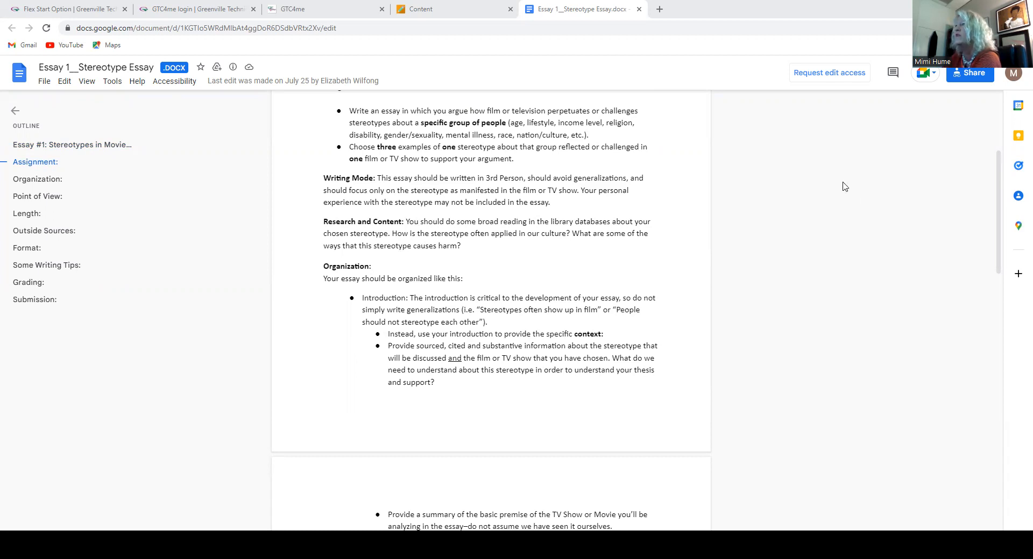
pyautogui.moveTo(822, 211)
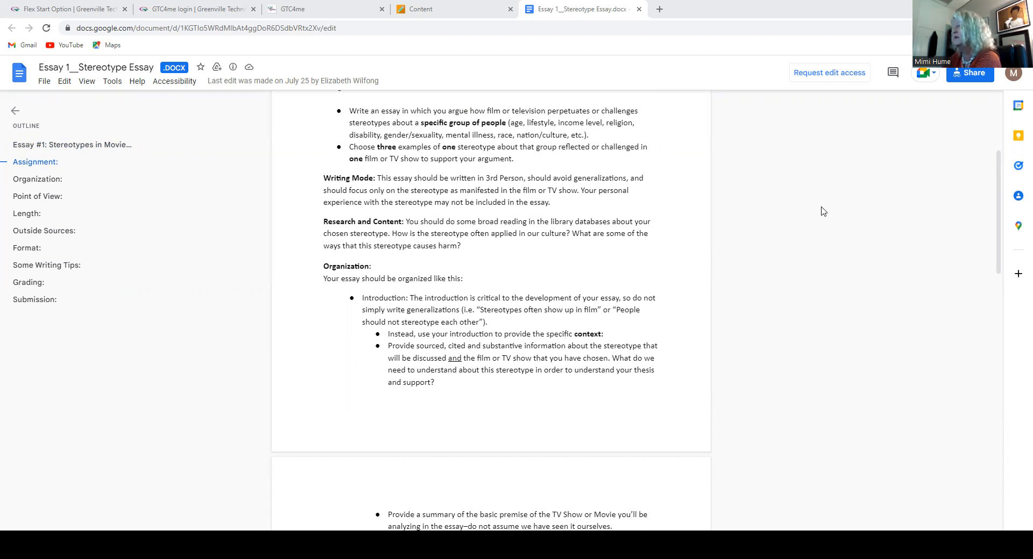
pyautogui.moveTo(980, 242)
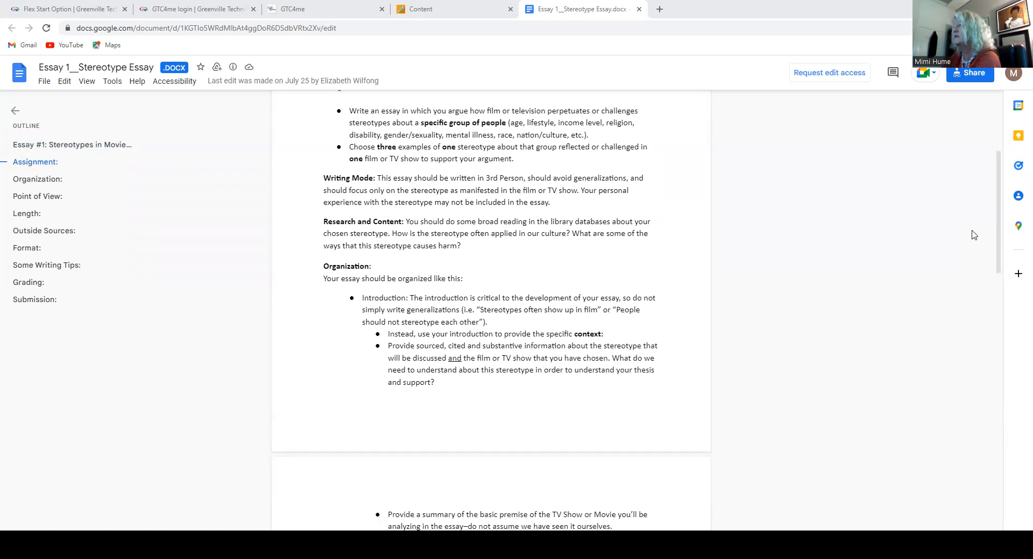
pyautogui.moveTo(883, 208)
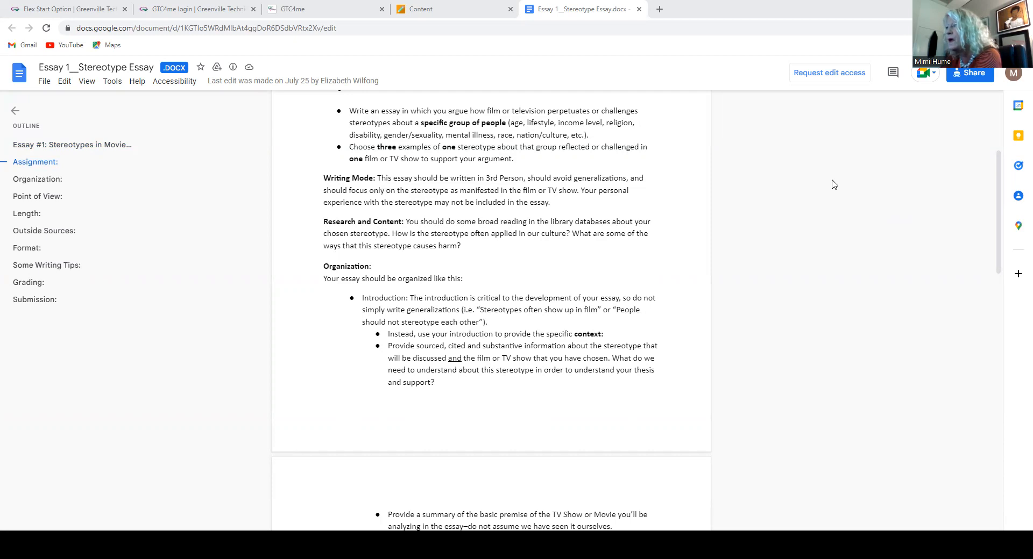
pyautogui.moveTo(835, 185)
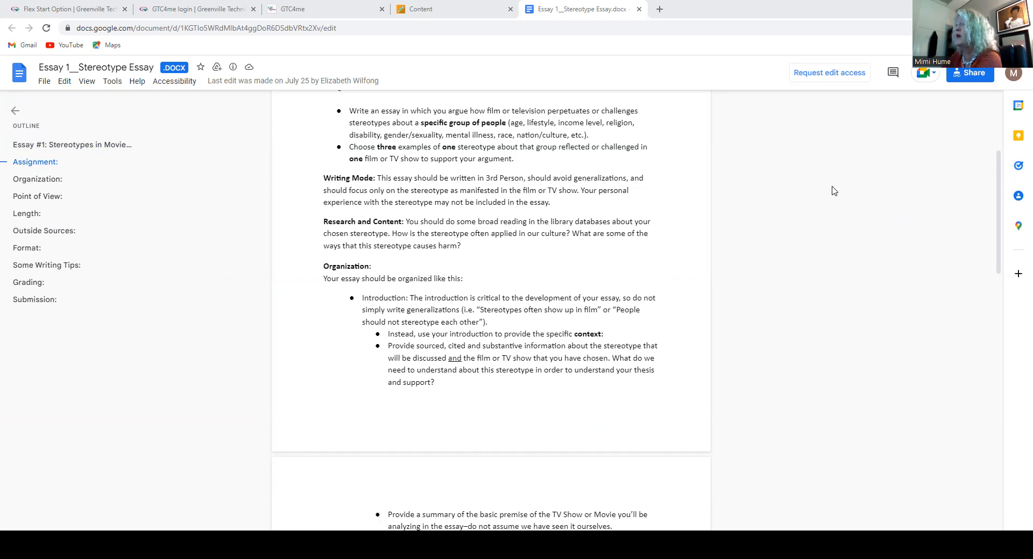
pyautogui.moveTo(828, 193)
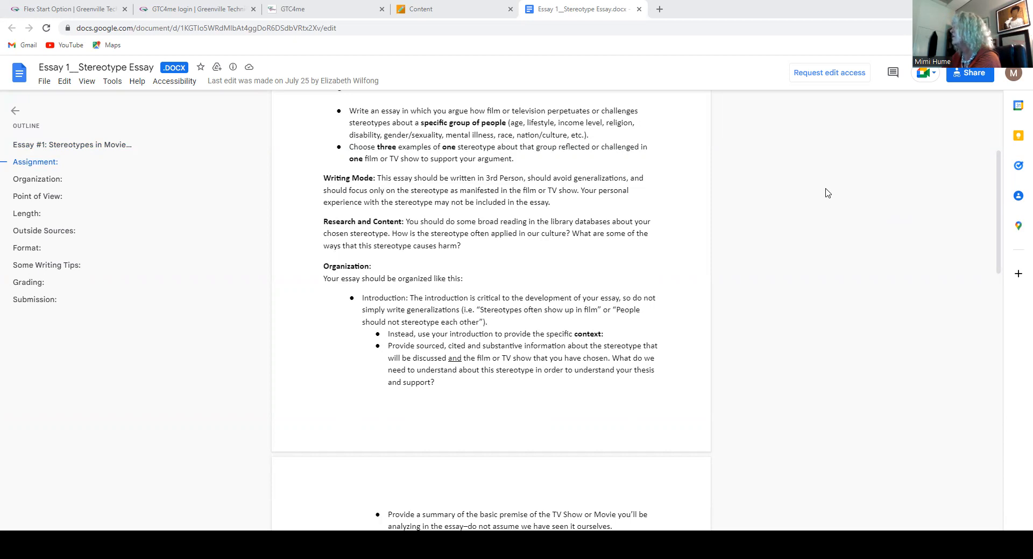
pyautogui.scroll(-3)
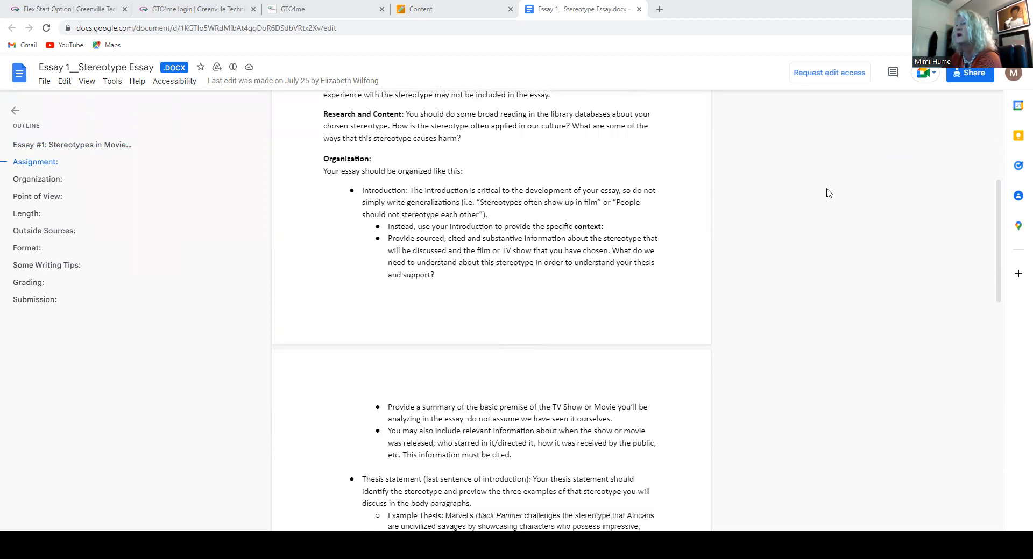
pyautogui.moveTo(827, 281)
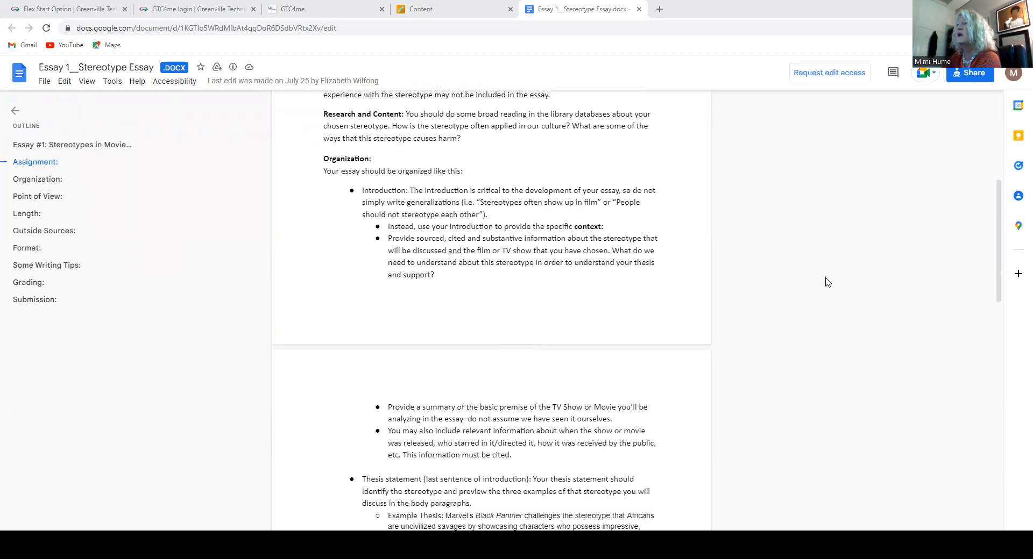
pyautogui.moveTo(896, 216)
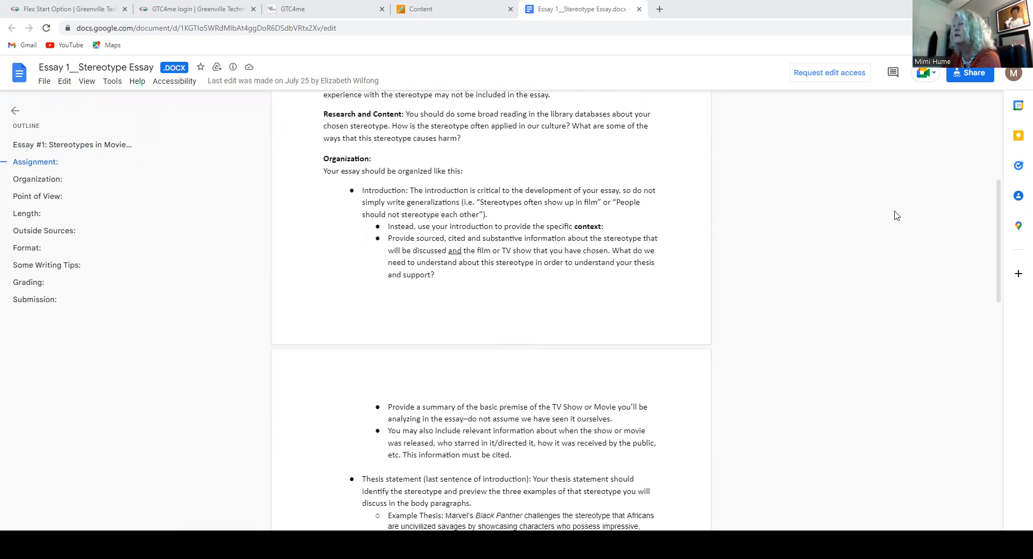
pyautogui.moveTo(862, 215)
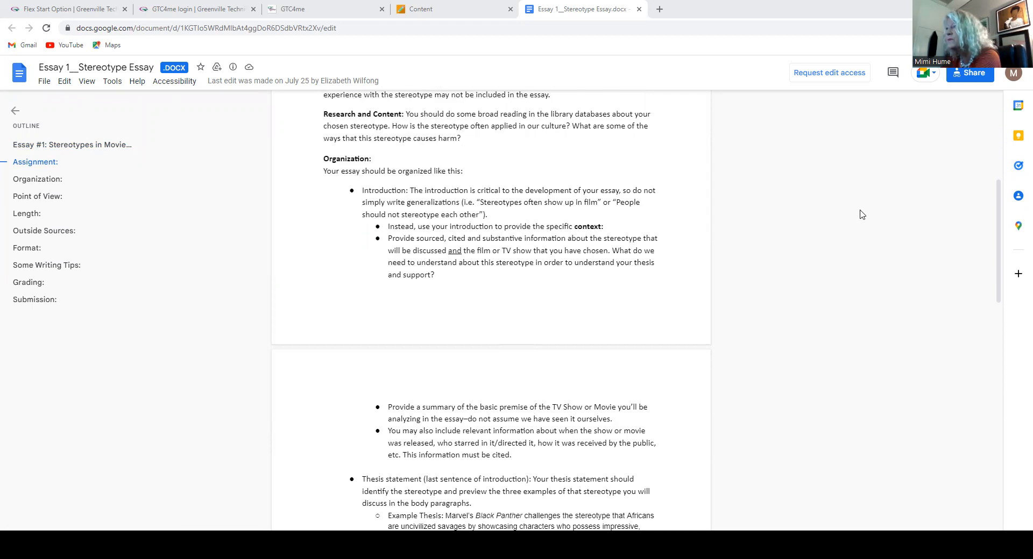
pyautogui.moveTo(876, 218)
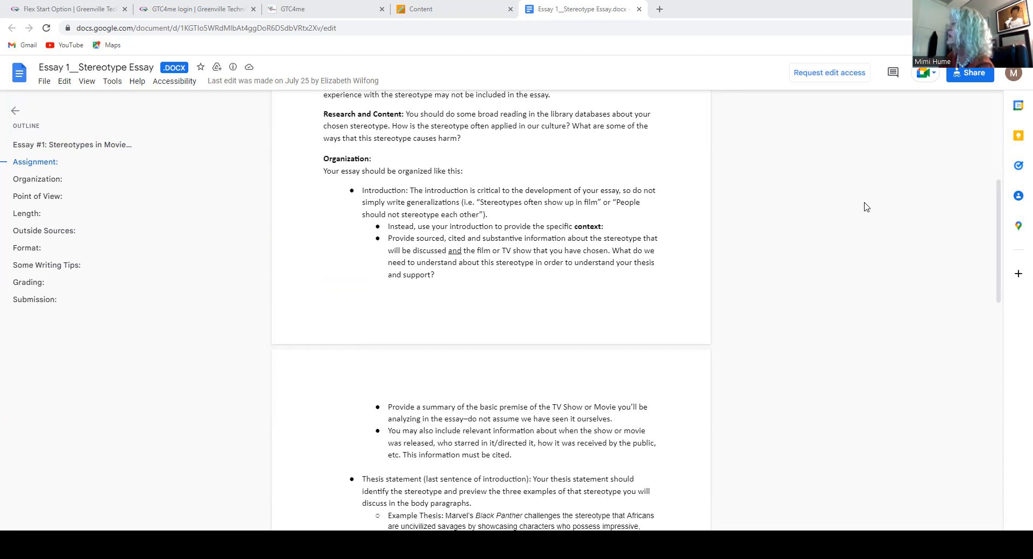
pyautogui.moveTo(876, 221)
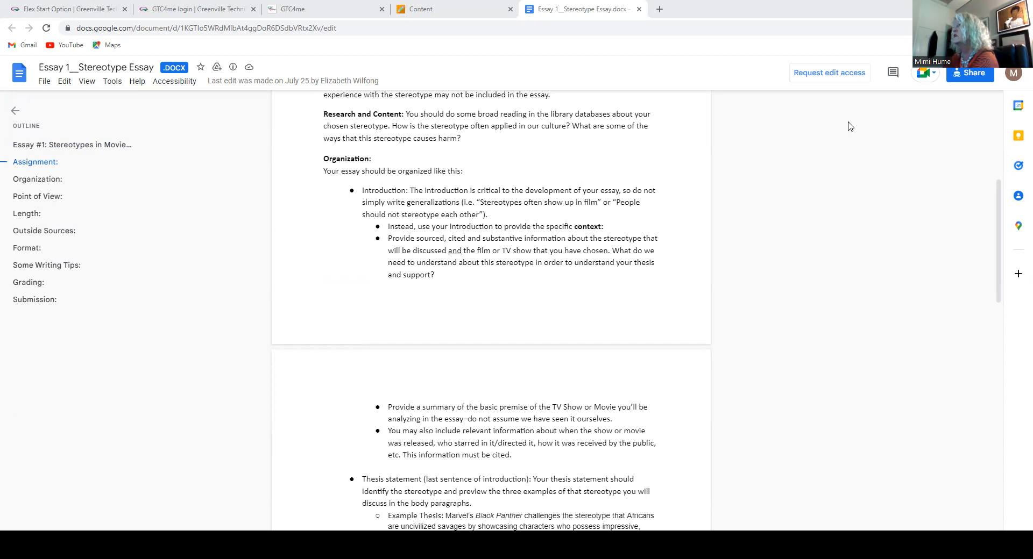
pyautogui.moveTo(802, 148)
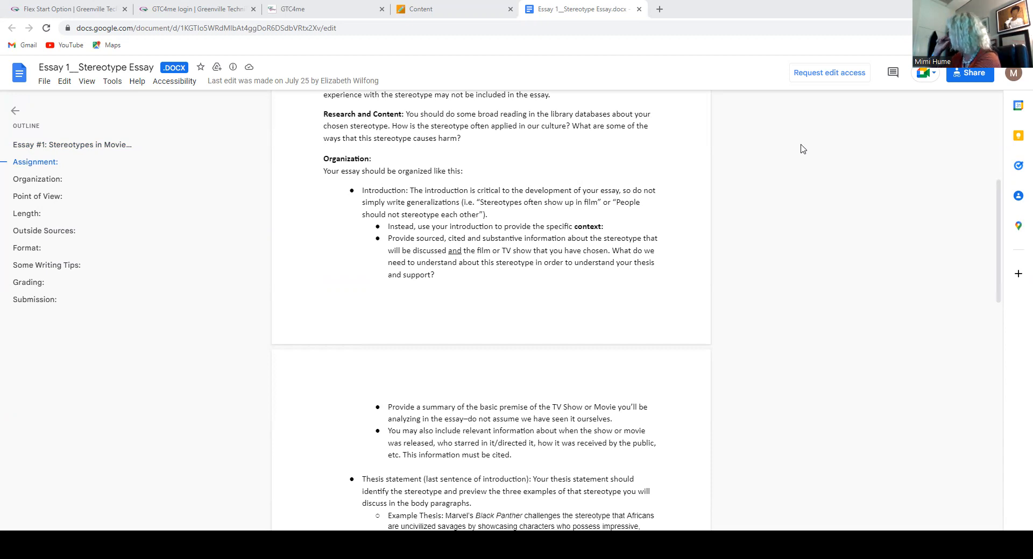
pyautogui.moveTo(761, 163)
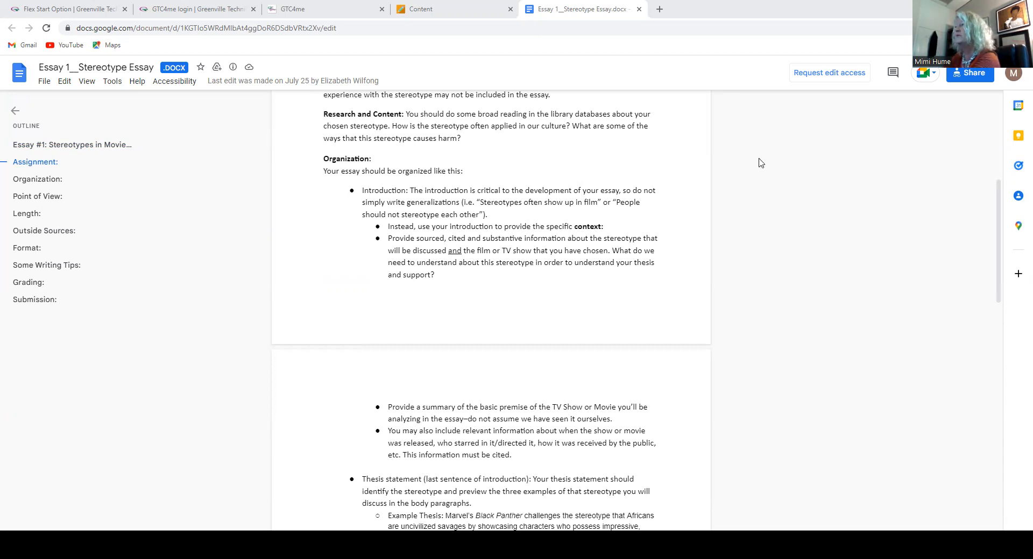
pyautogui.moveTo(763, 159)
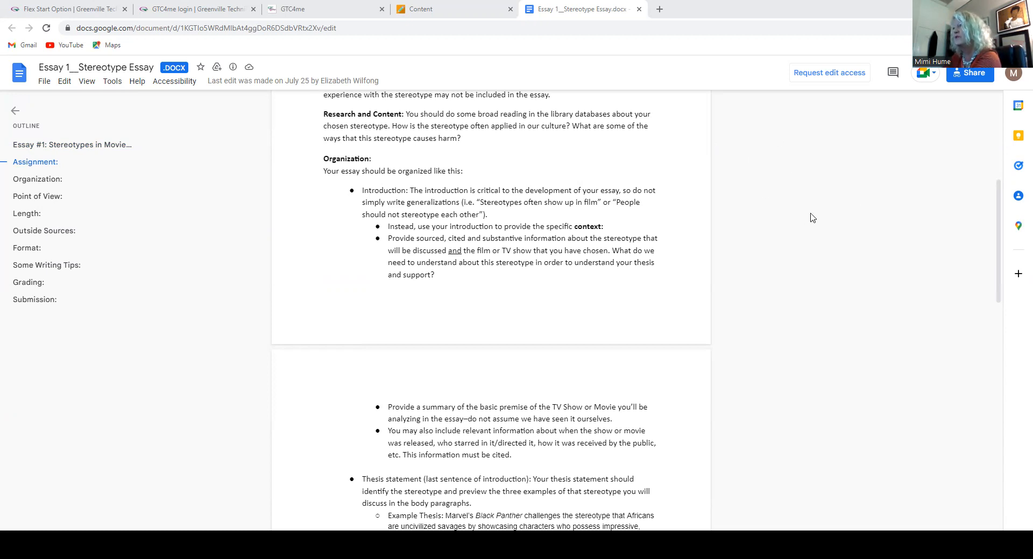
pyautogui.moveTo(828, 179)
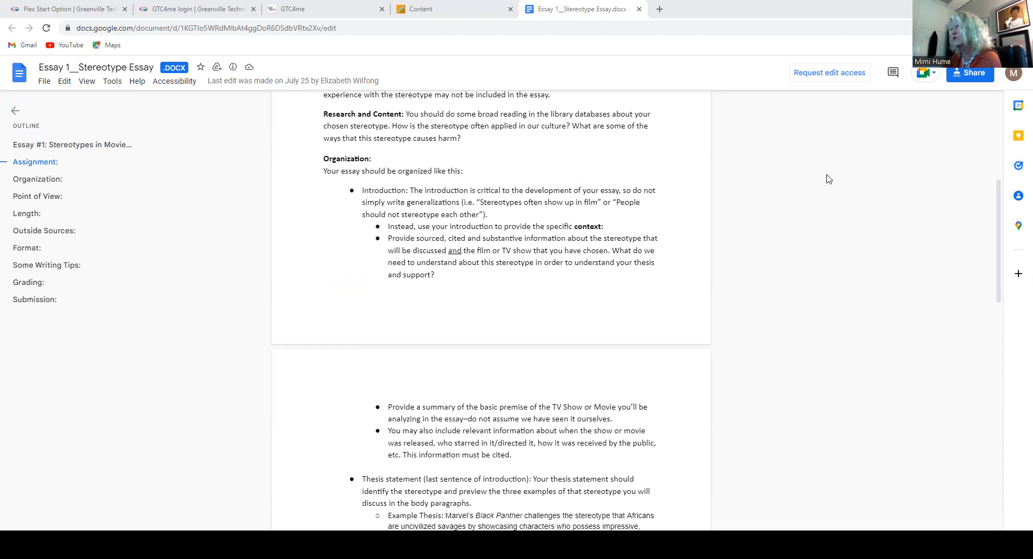
pyautogui.moveTo(719, 176)
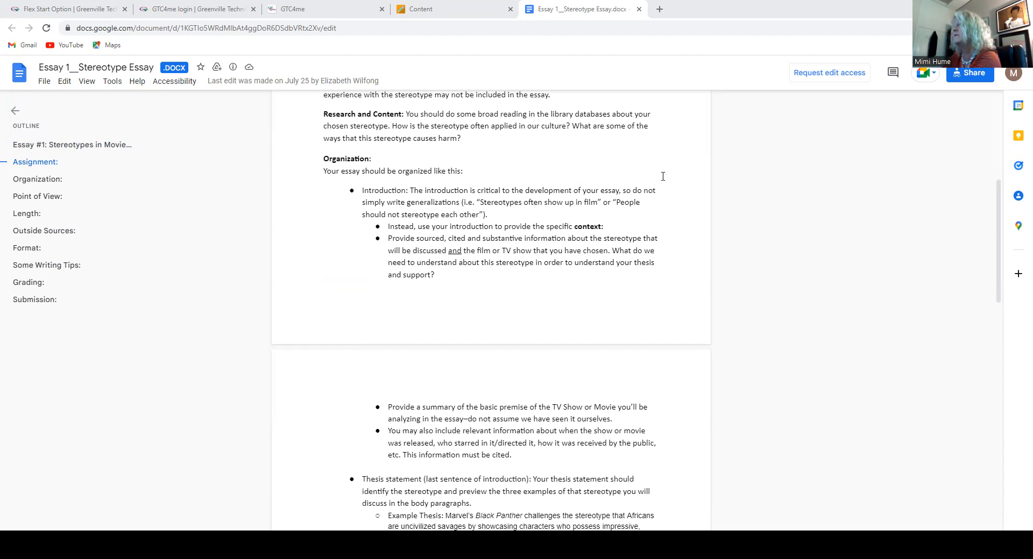
pyautogui.moveTo(740, 201)
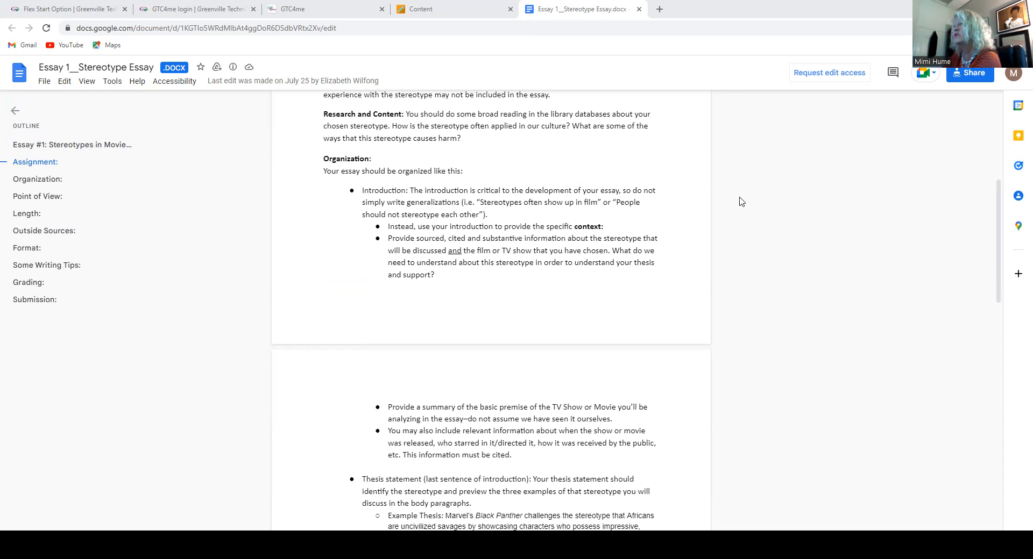
pyautogui.scroll(-3)
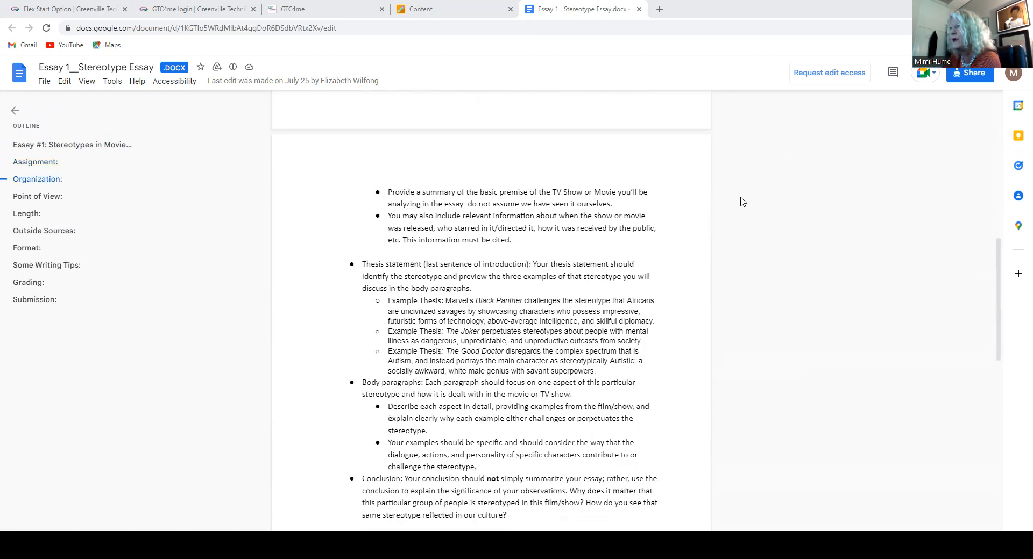
pyautogui.moveTo(877, 136)
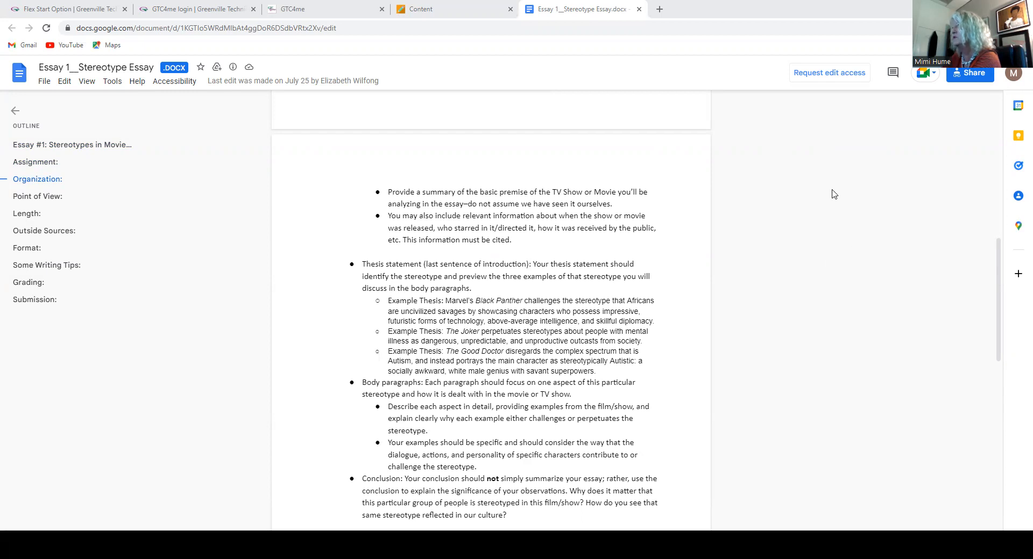
pyautogui.moveTo(830, 195)
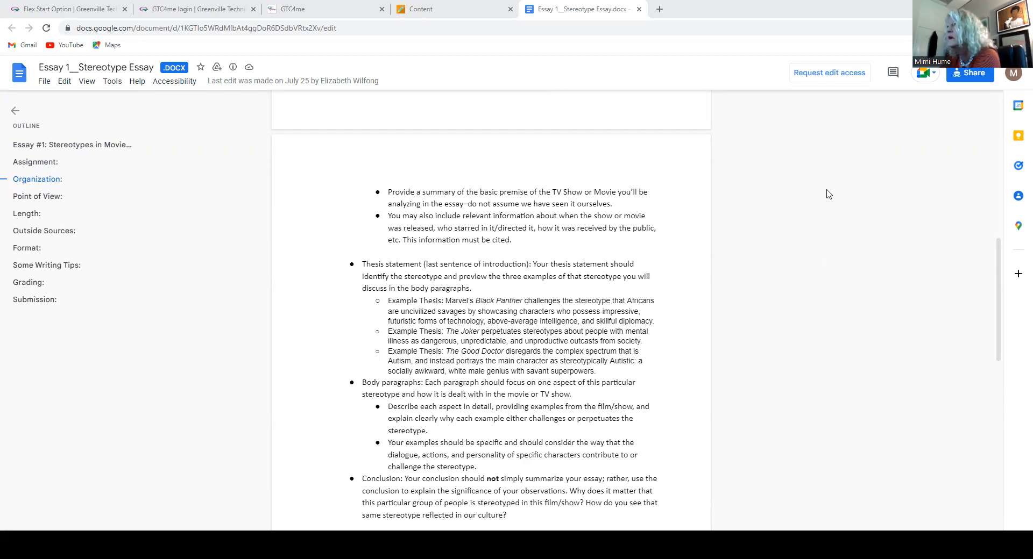
pyautogui.scroll(-3)
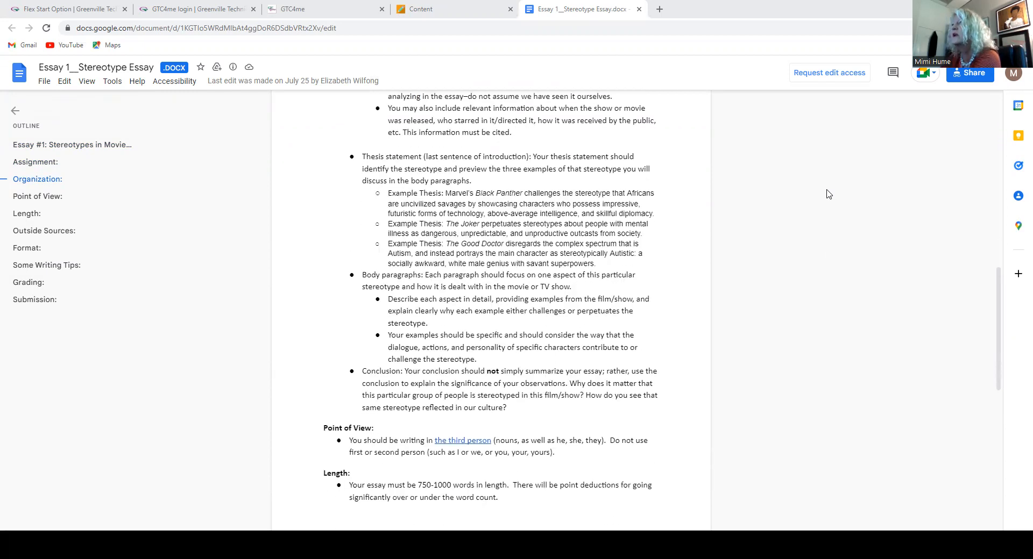
pyautogui.scroll(-3)
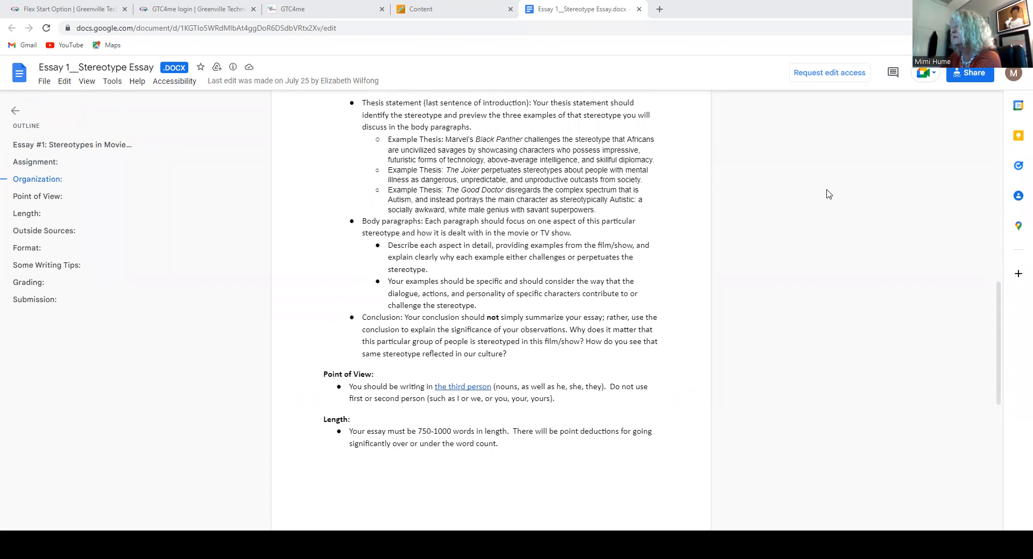
pyautogui.moveTo(819, 158)
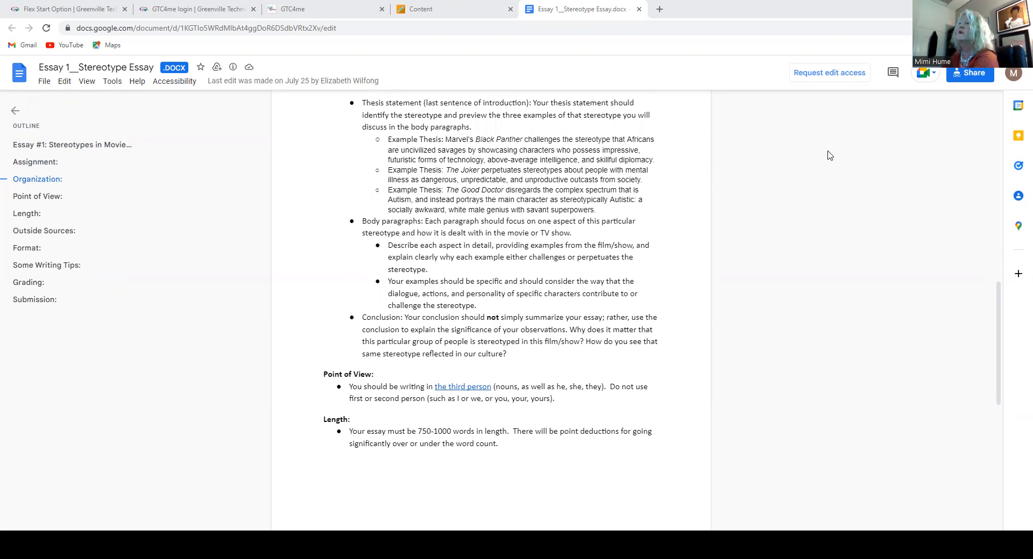
pyautogui.moveTo(766, 138)
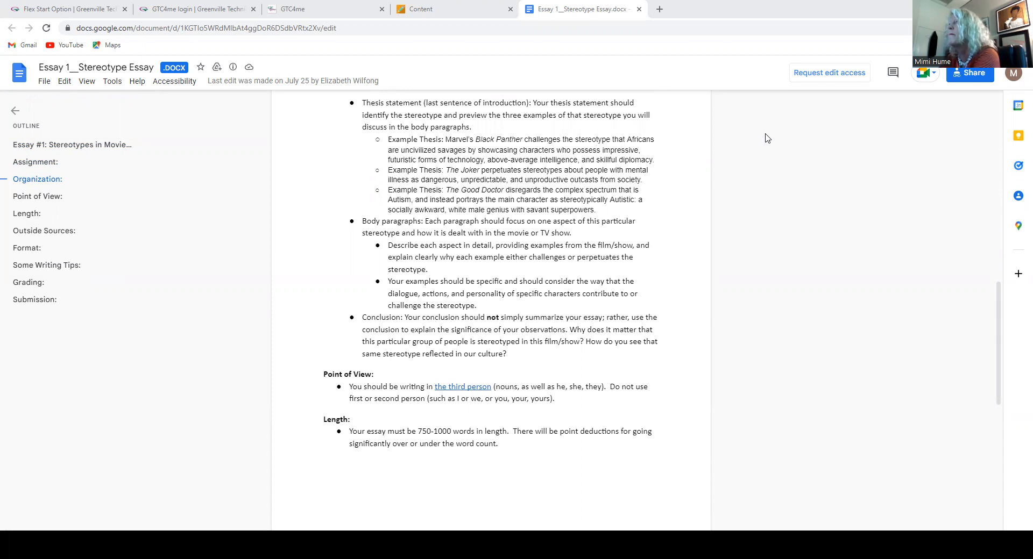
pyautogui.moveTo(828, 145)
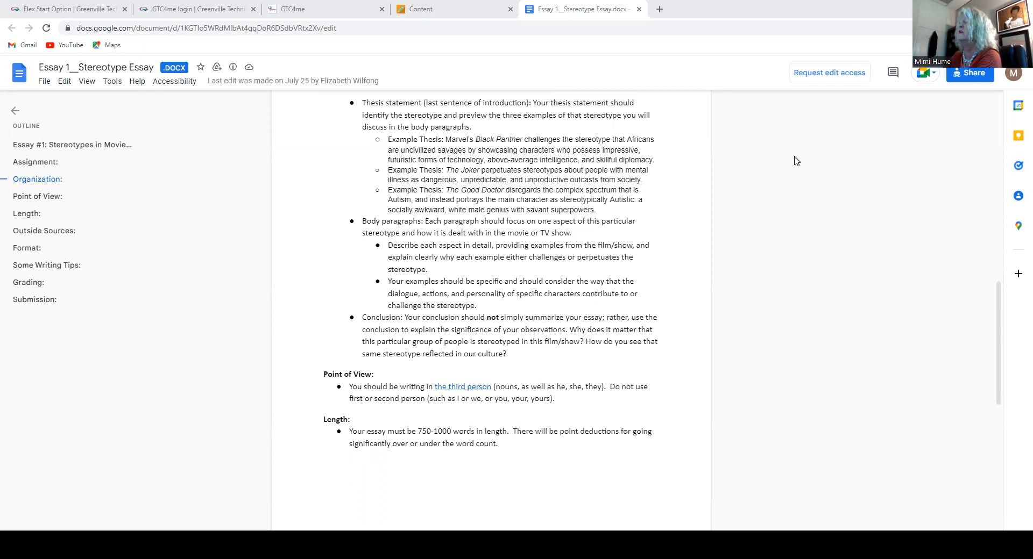
pyautogui.moveTo(807, 159)
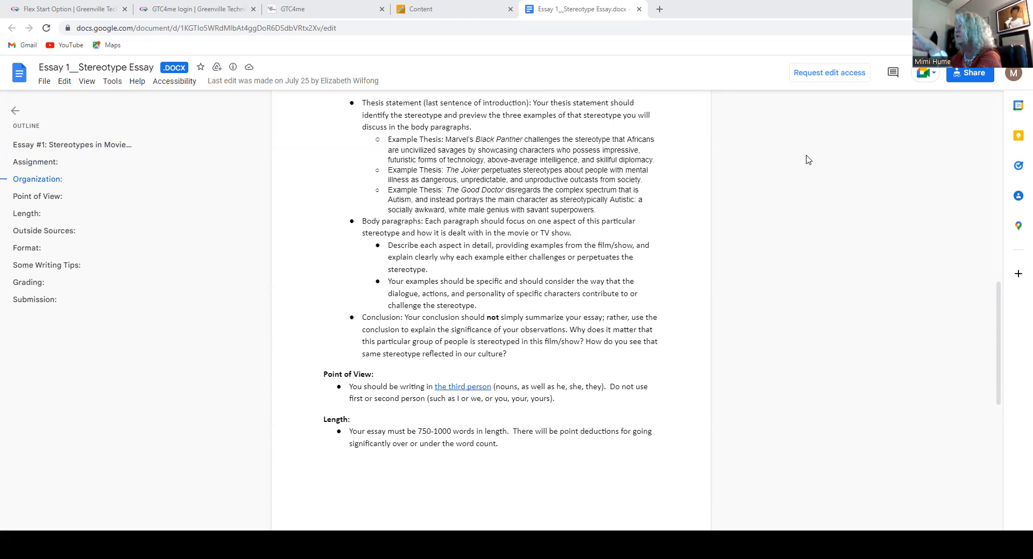
pyautogui.moveTo(847, 121)
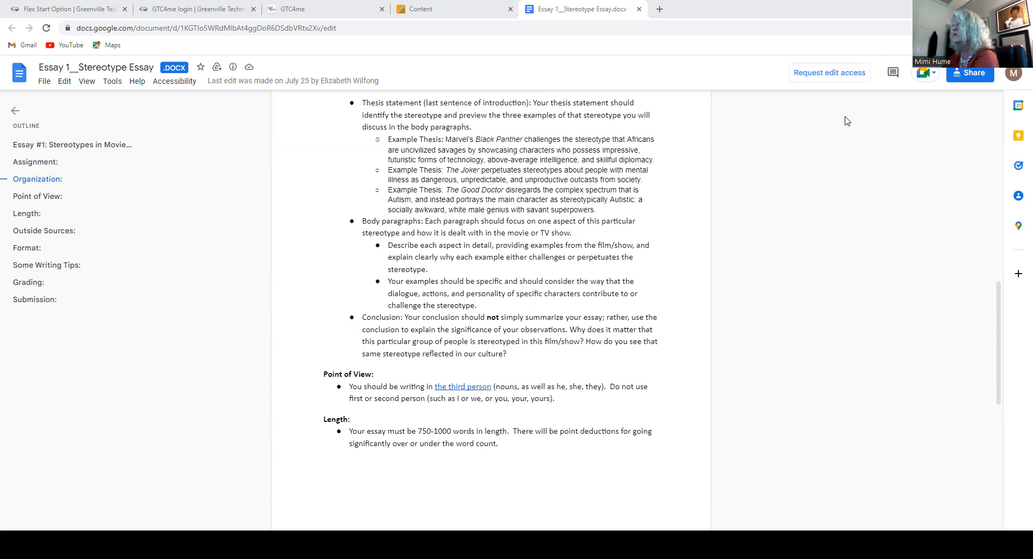
pyautogui.moveTo(827, 120)
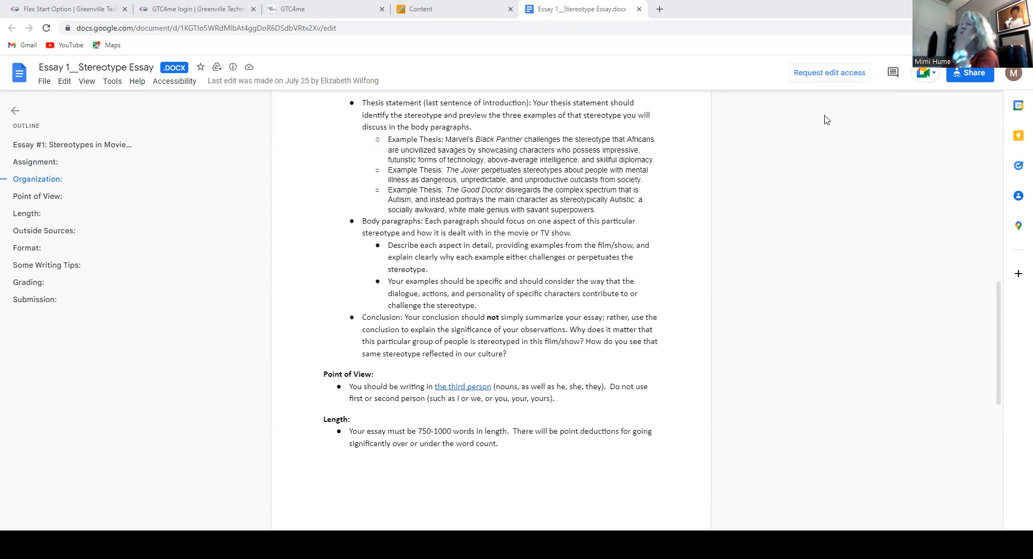
pyautogui.moveTo(815, 149)
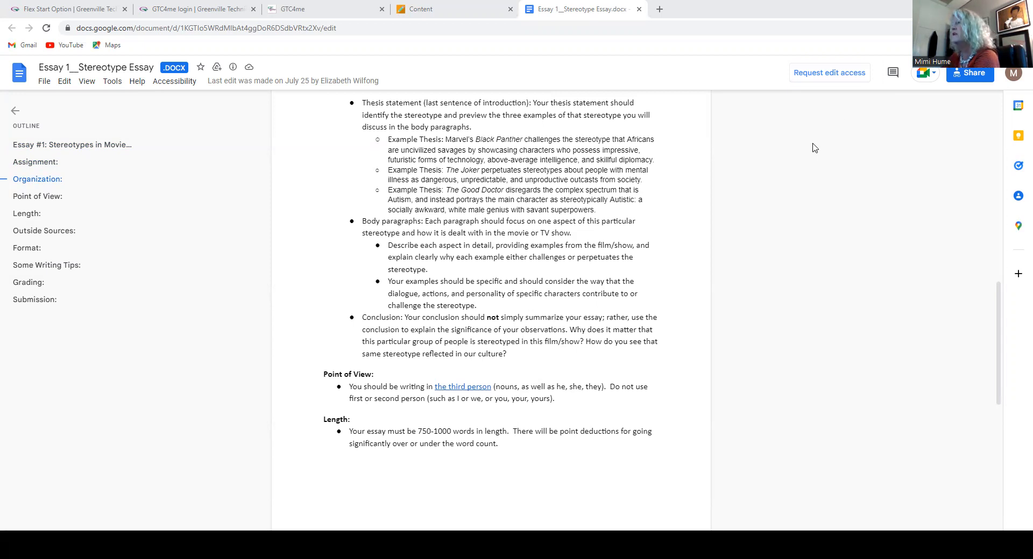
pyautogui.moveTo(725, 157)
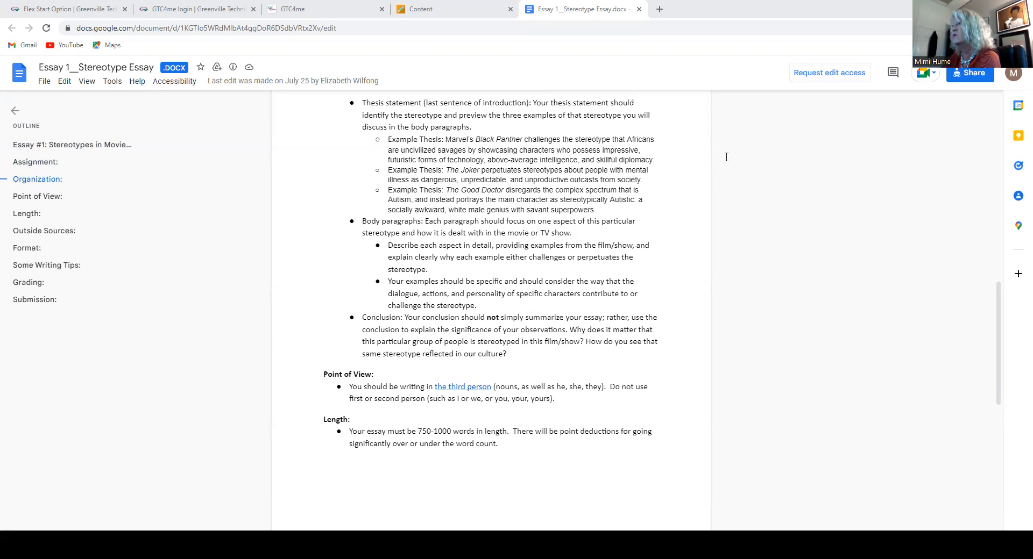
pyautogui.moveTo(822, 157)
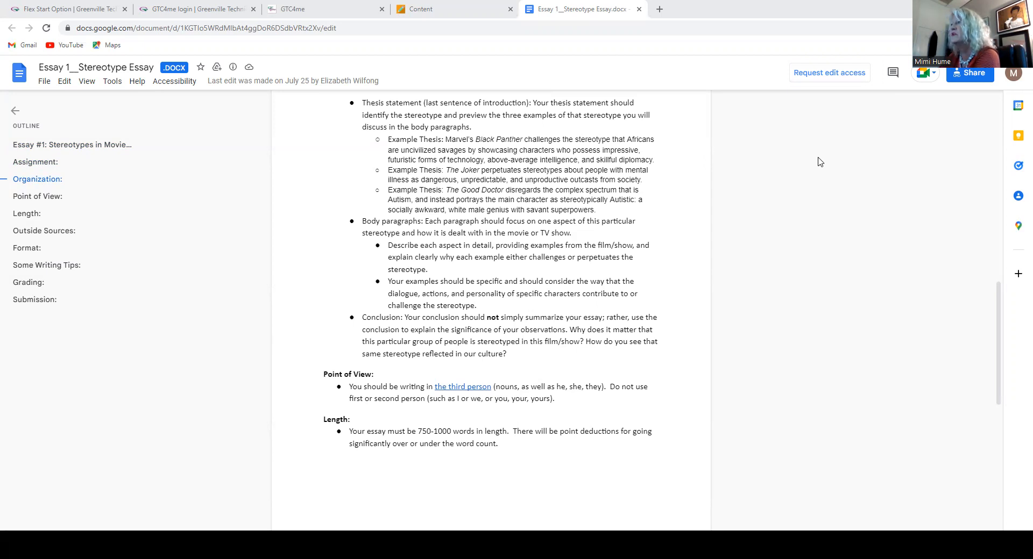
pyautogui.moveTo(804, 166)
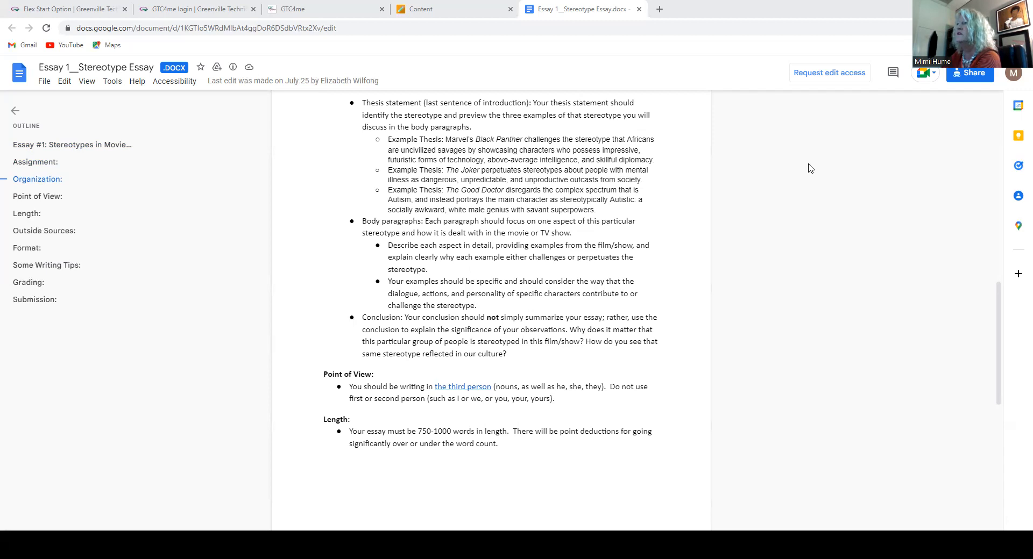
pyautogui.moveTo(822, 172)
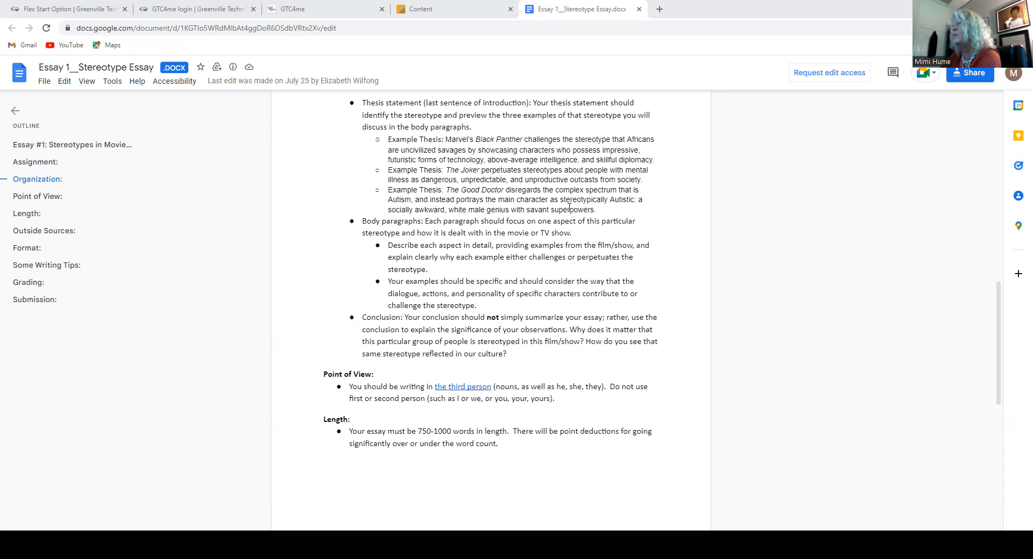
pyautogui.moveTo(730, 209)
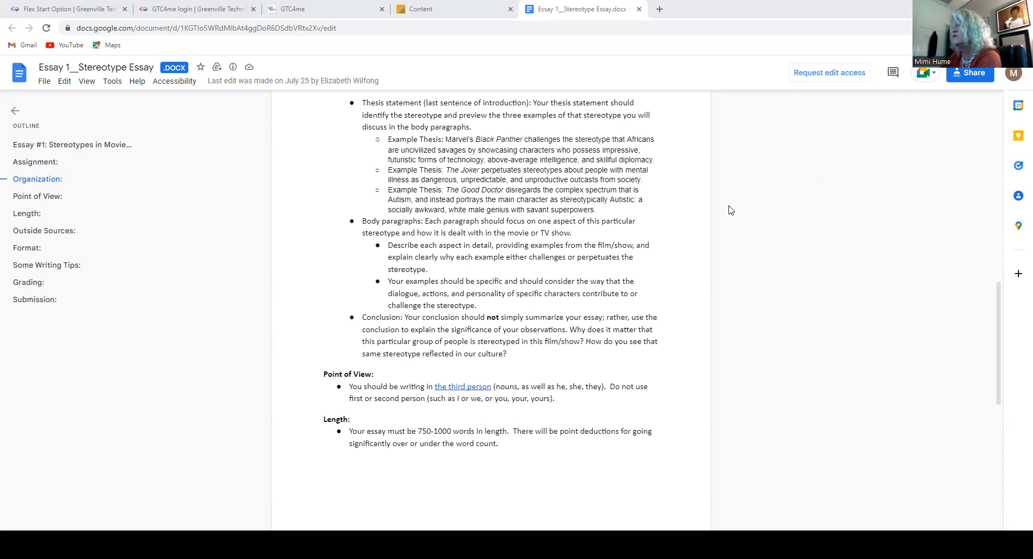
pyautogui.moveTo(788, 202)
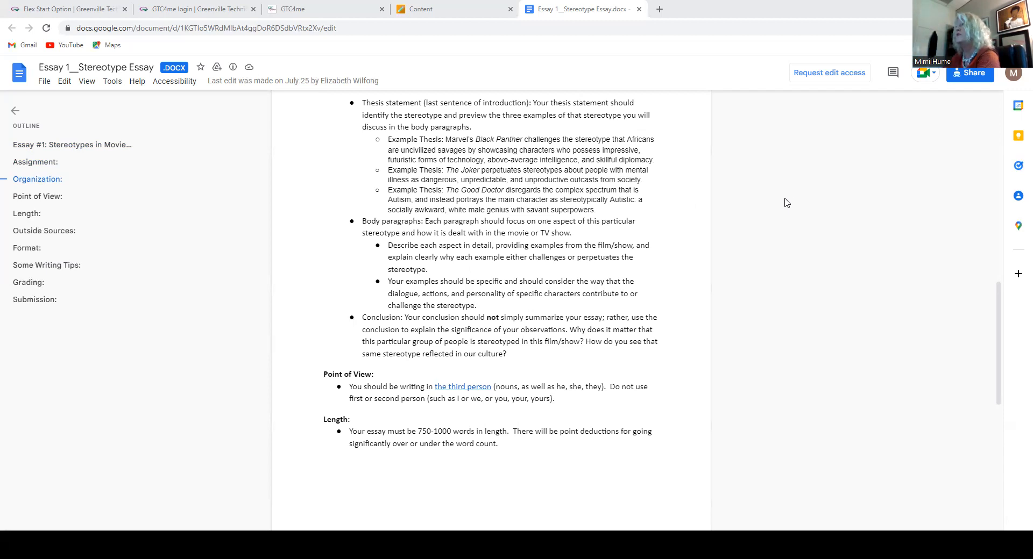
pyautogui.moveTo(791, 229)
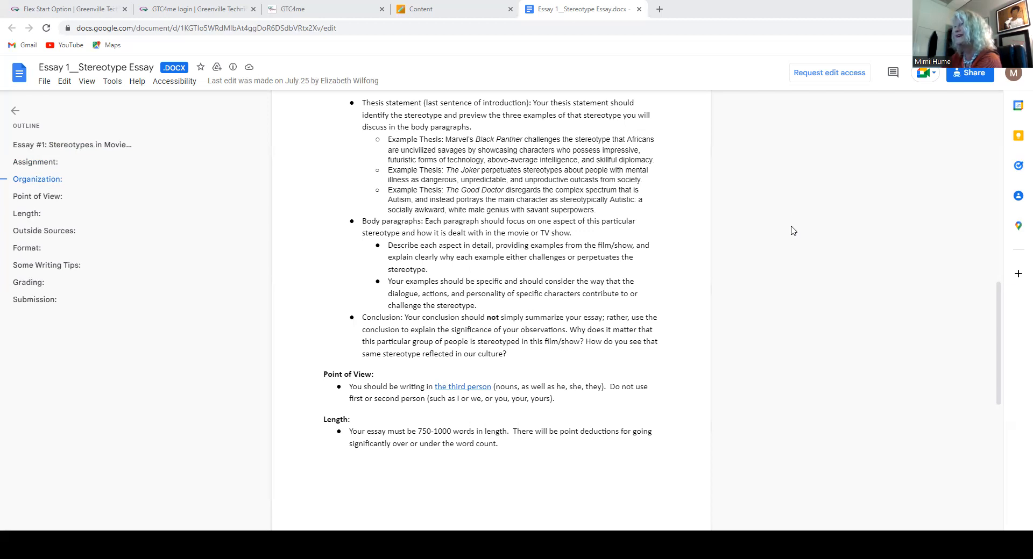
pyautogui.moveTo(804, 224)
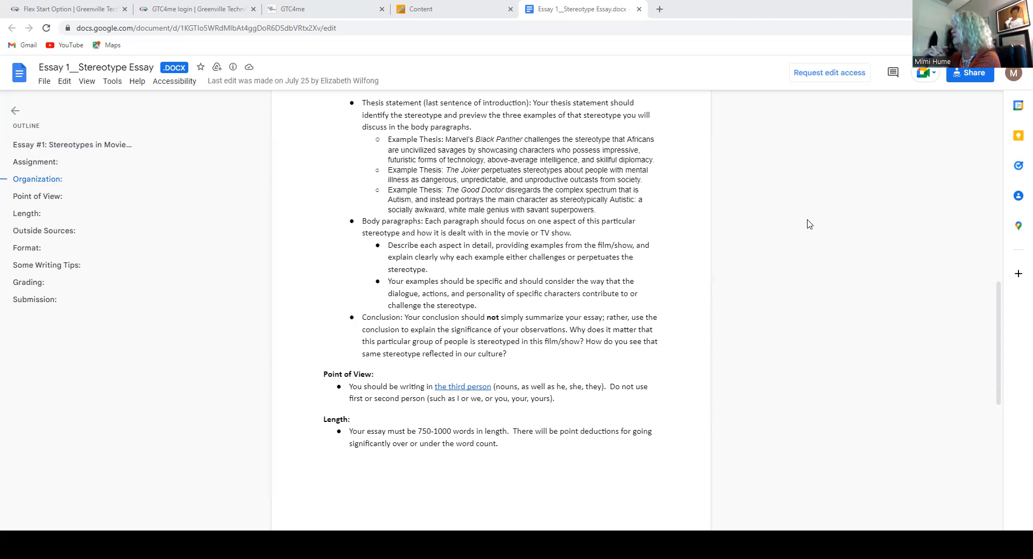
pyautogui.moveTo(854, 182)
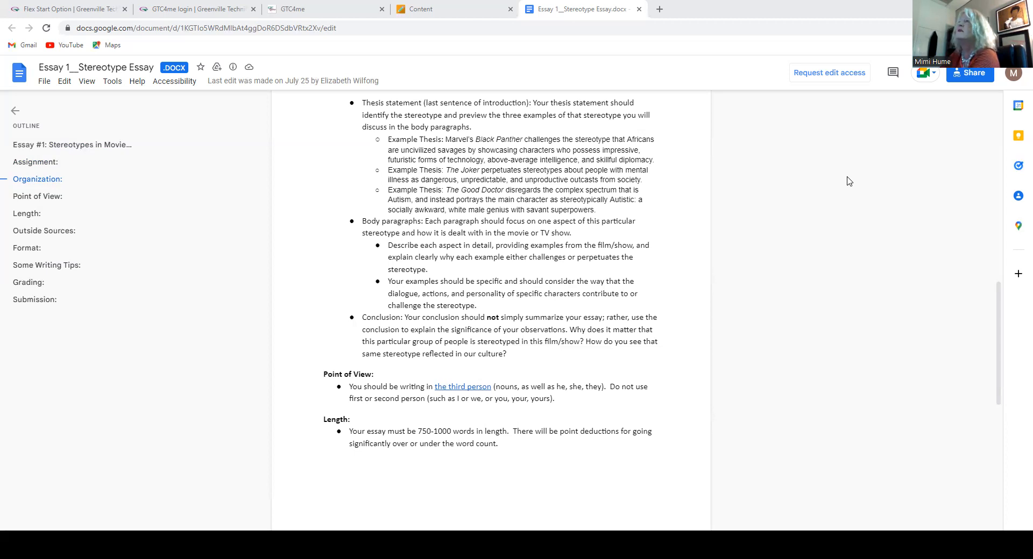
pyautogui.scroll(-3)
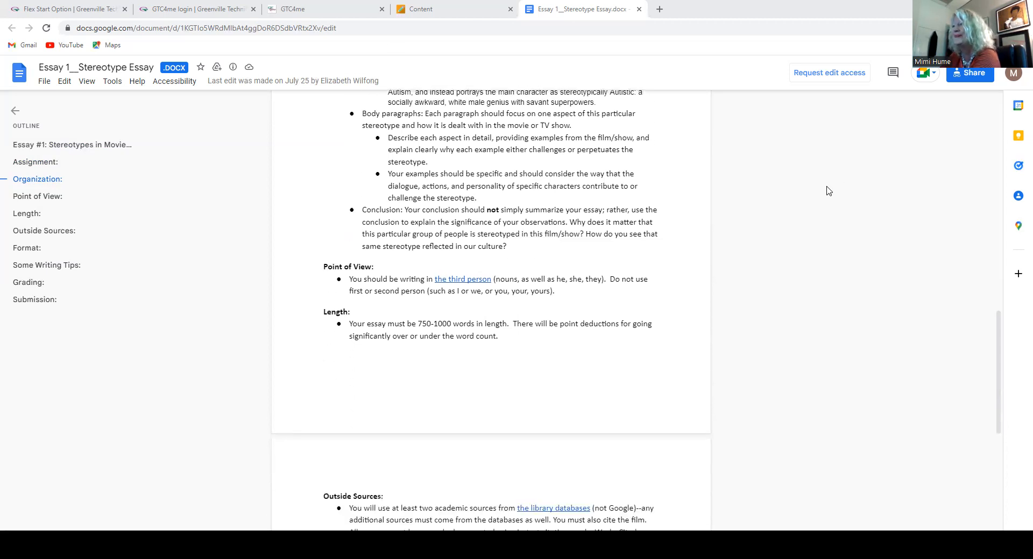
pyautogui.scroll(-3)
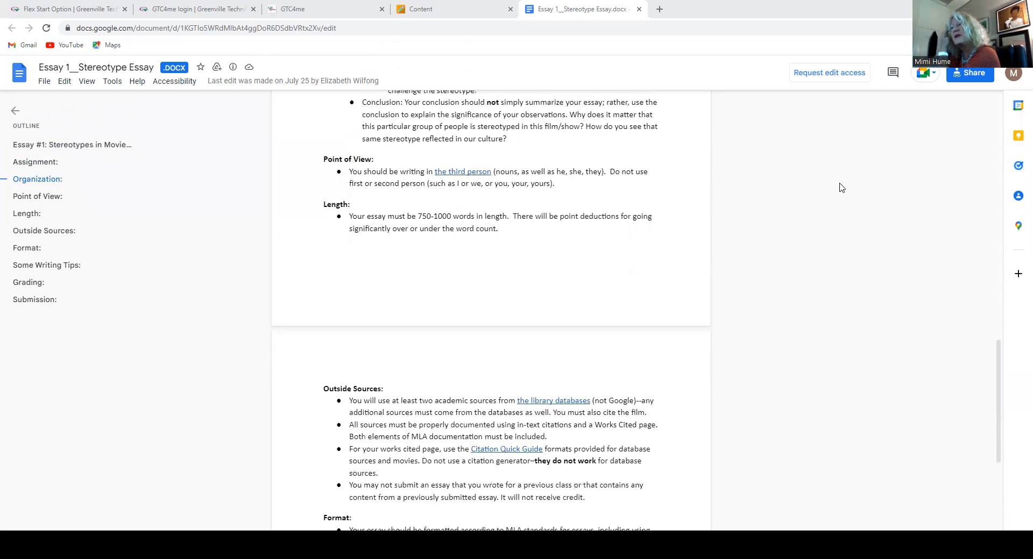
pyautogui.scroll(-3)
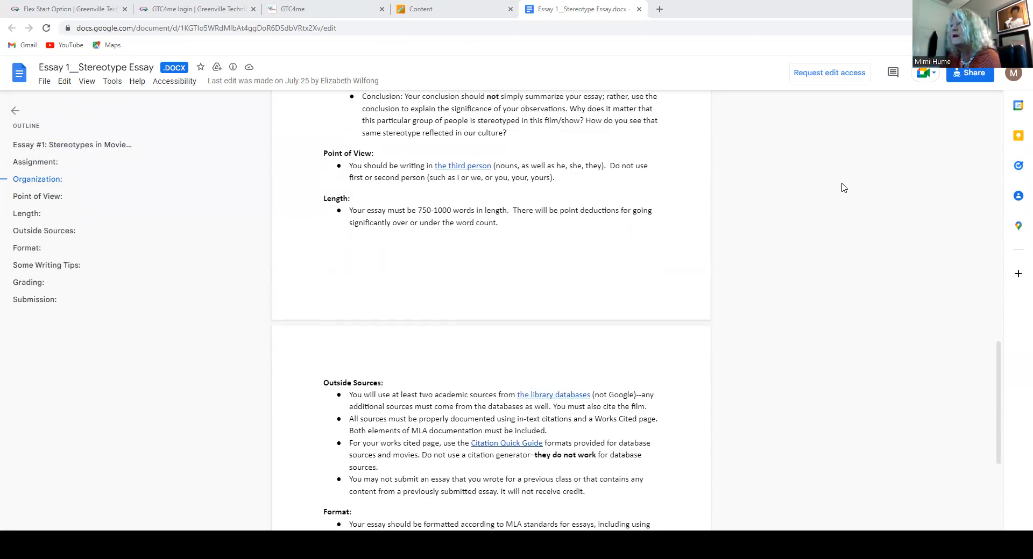
pyautogui.scroll(-3)
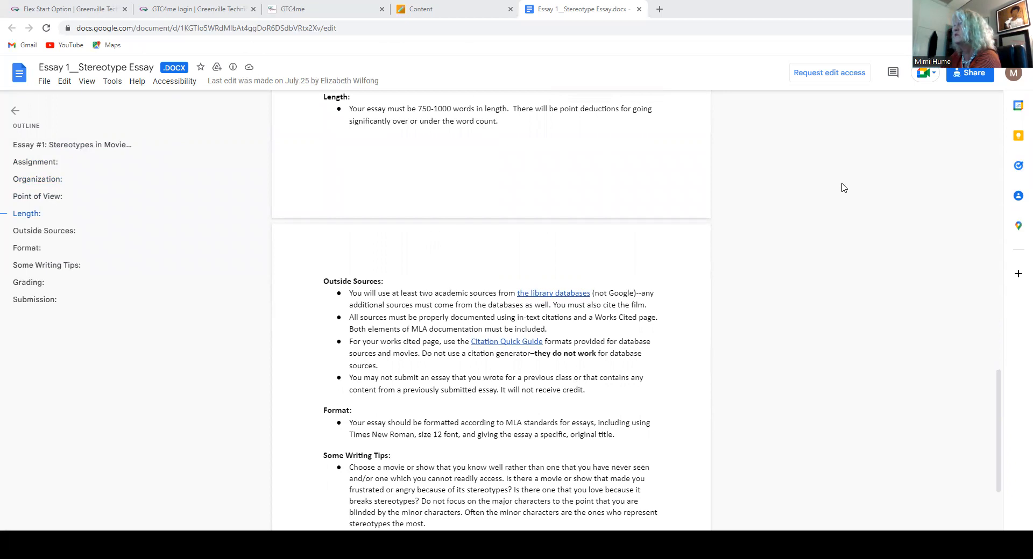
pyautogui.moveTo(847, 189)
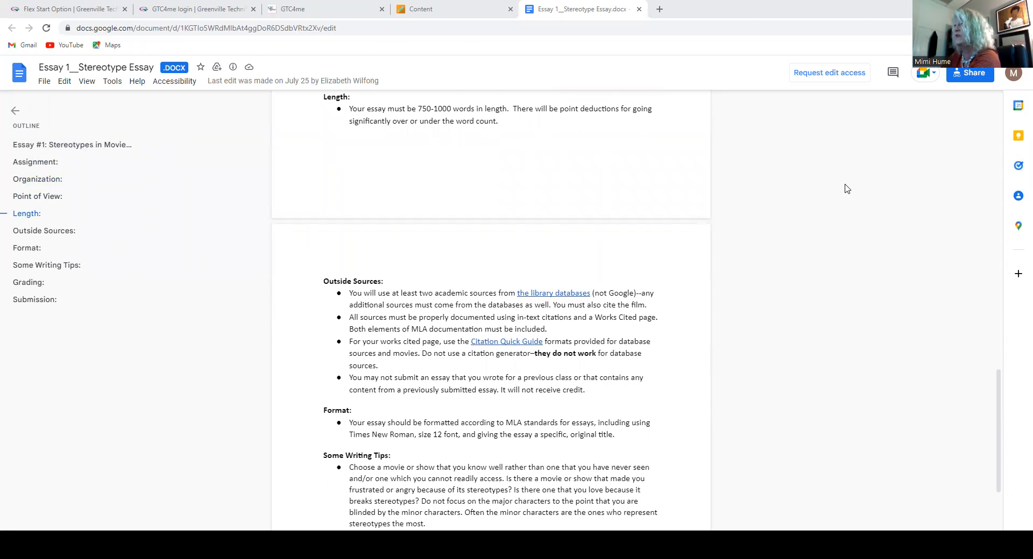
pyautogui.moveTo(850, 181)
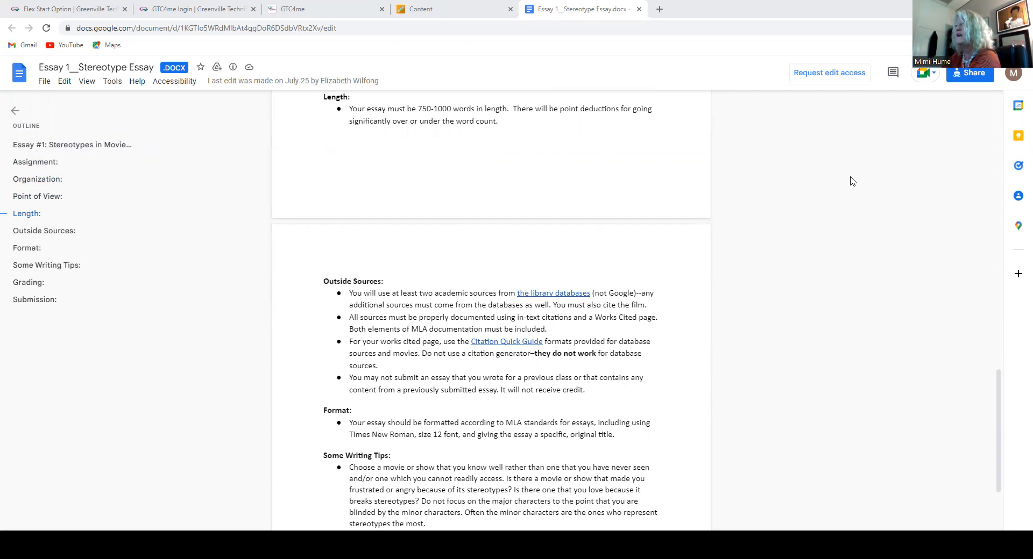
pyautogui.moveTo(849, 183)
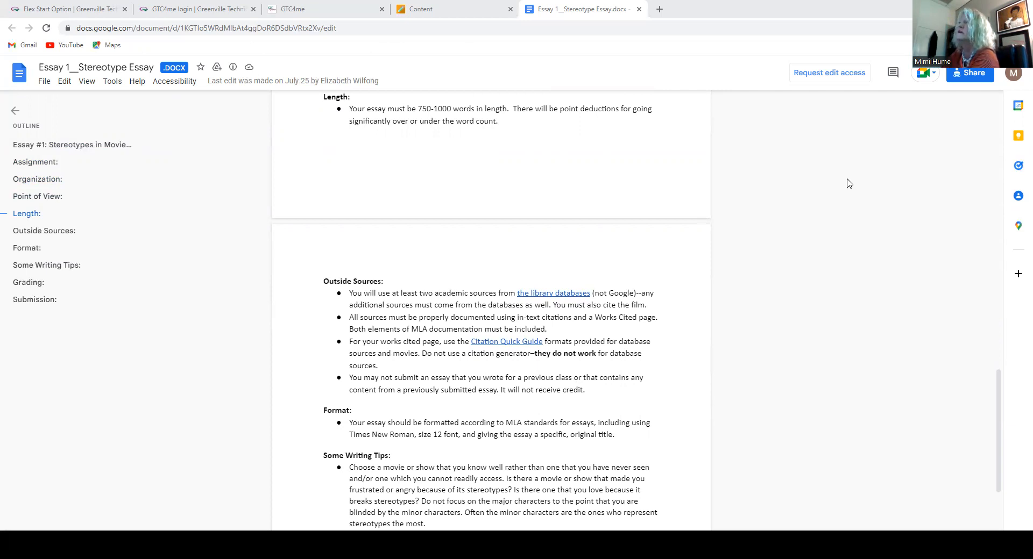
pyautogui.moveTo(828, 173)
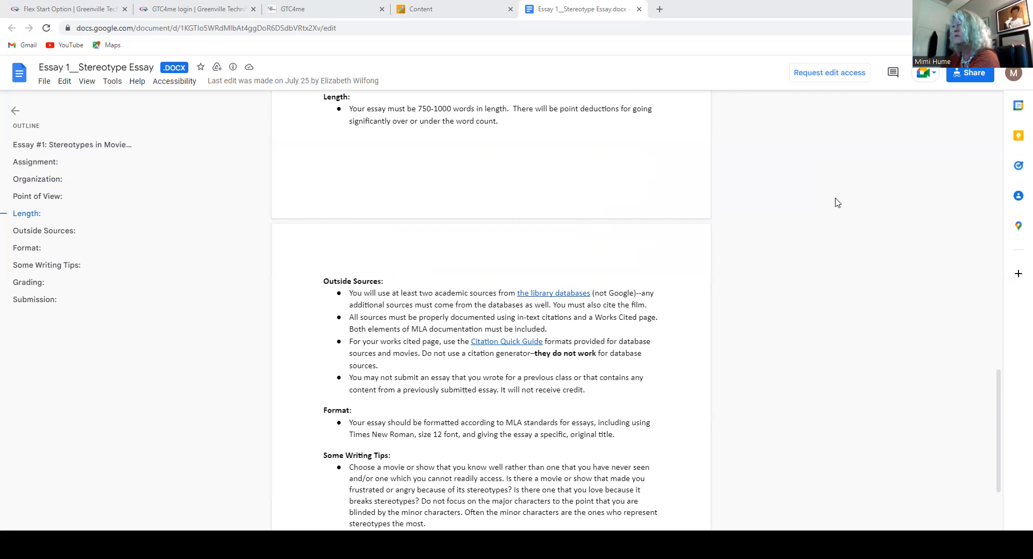
pyautogui.moveTo(840, 198)
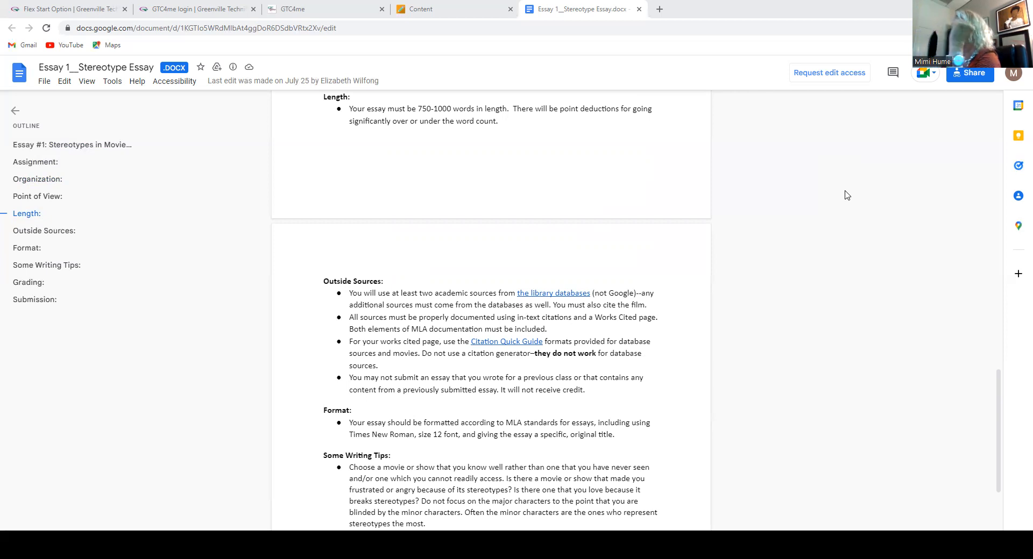
pyautogui.scroll(-3)
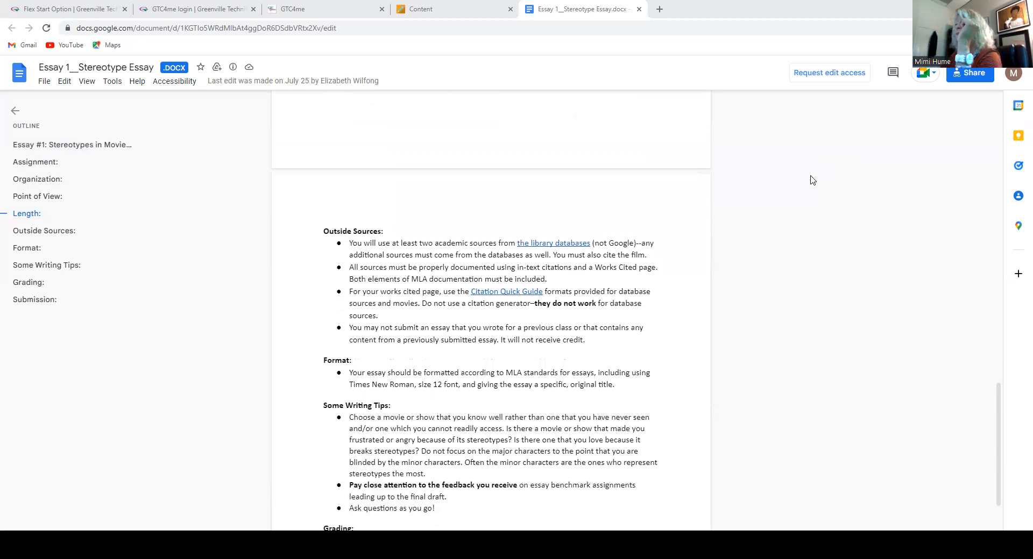
pyautogui.scroll(-3)
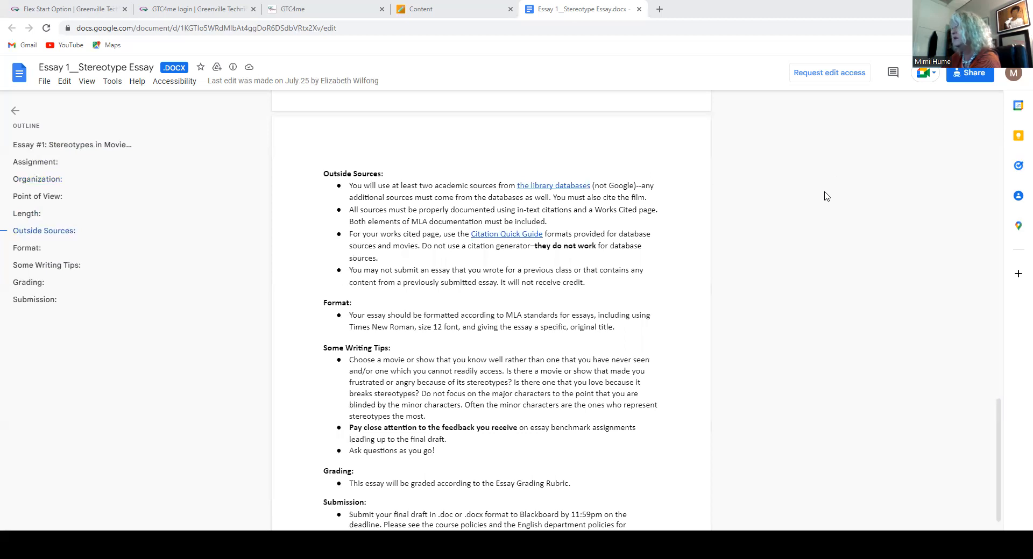
pyautogui.moveTo(822, 196)
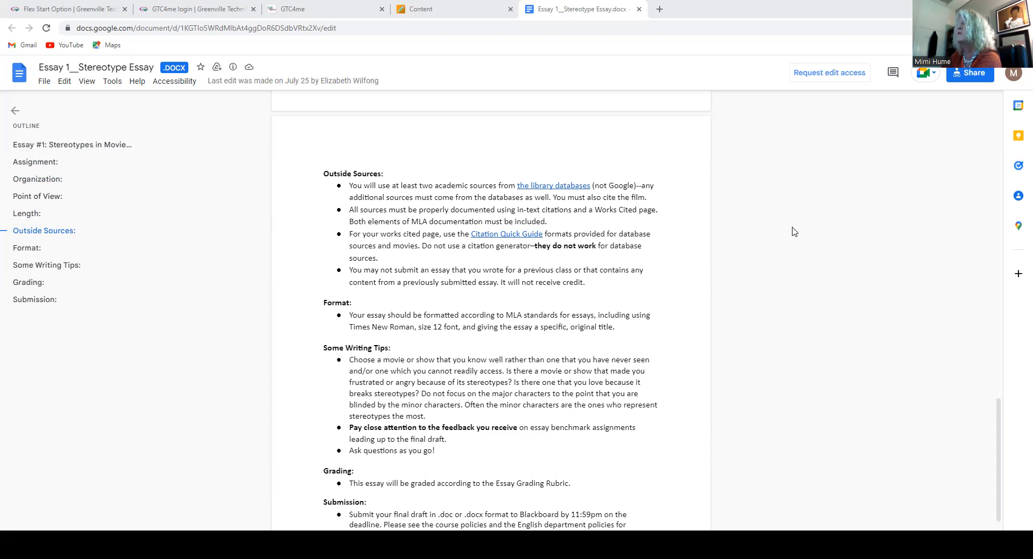
pyautogui.moveTo(807, 231)
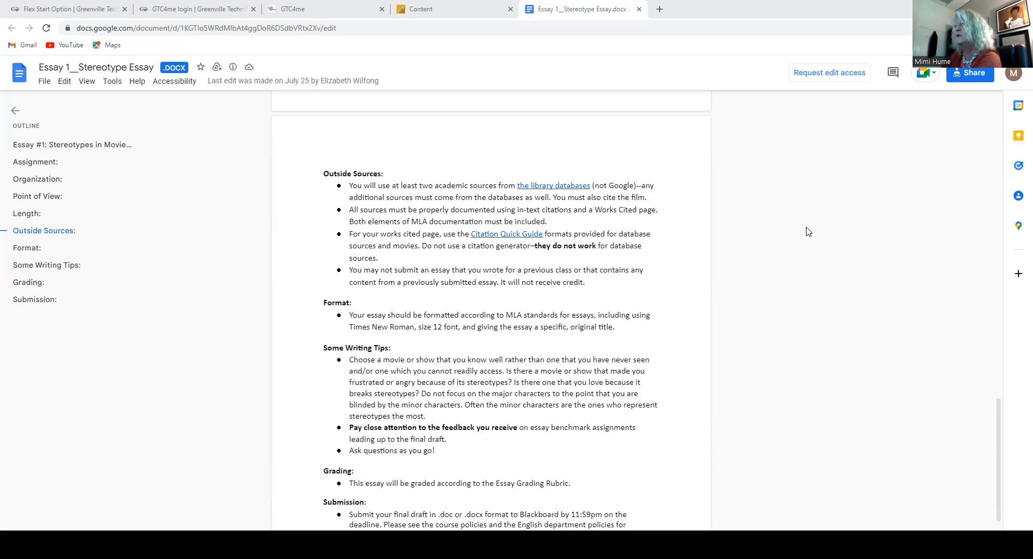
pyautogui.moveTo(819, 207)
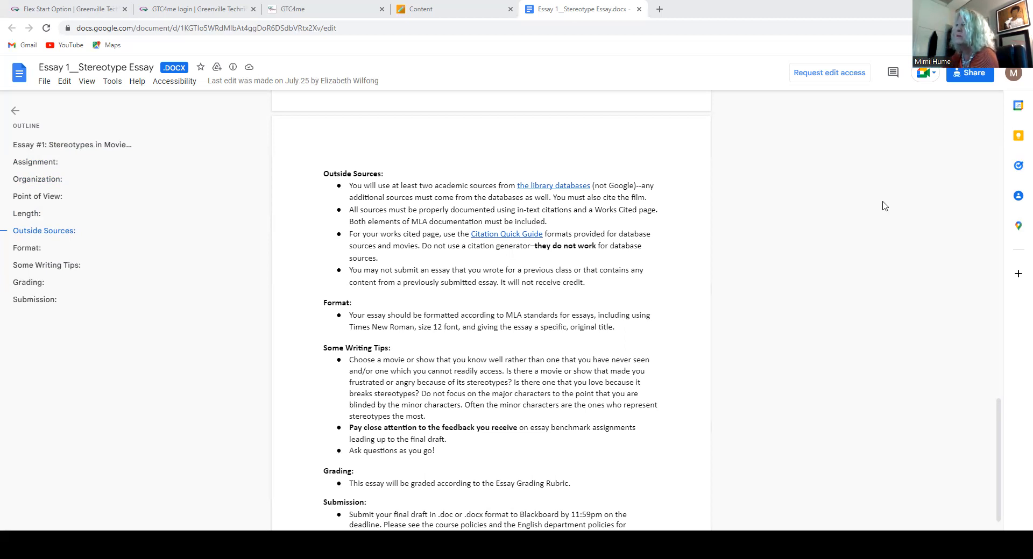
pyautogui.moveTo(880, 206)
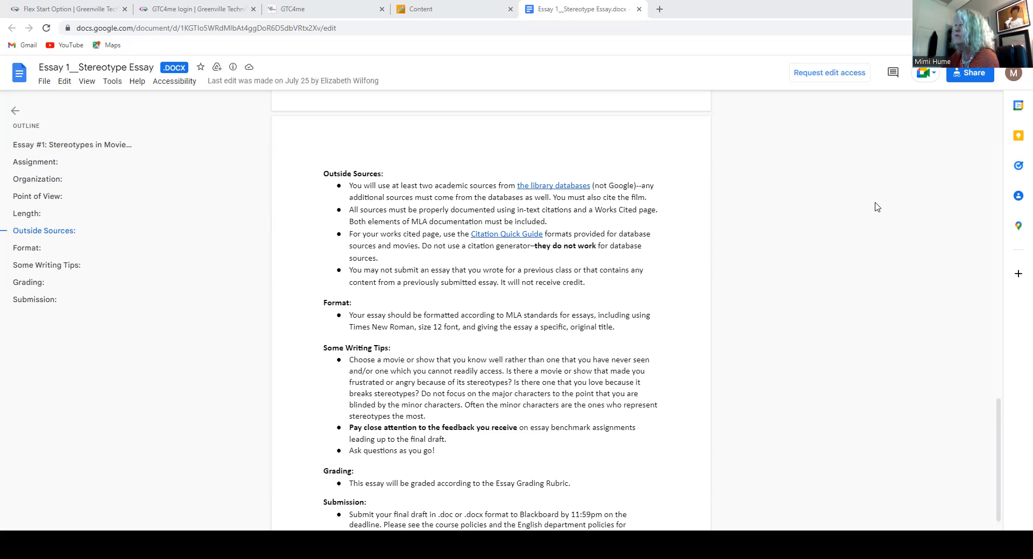
pyautogui.moveTo(871, 212)
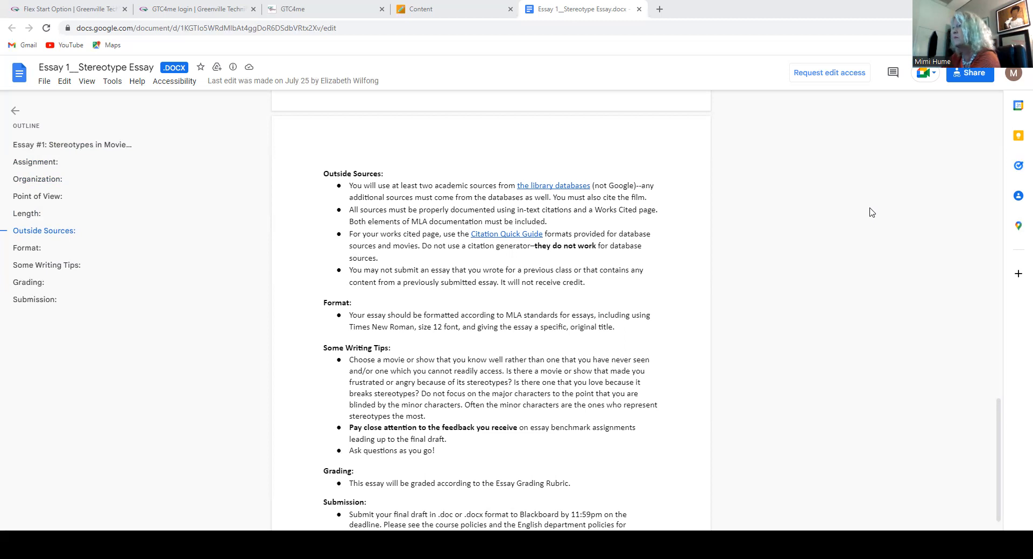
pyautogui.moveTo(848, 214)
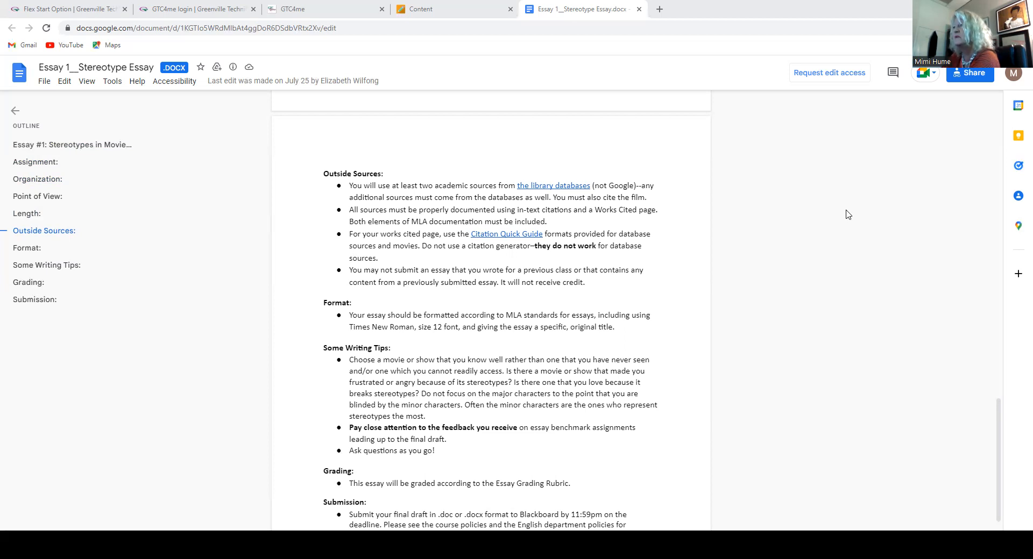
pyautogui.moveTo(849, 217)
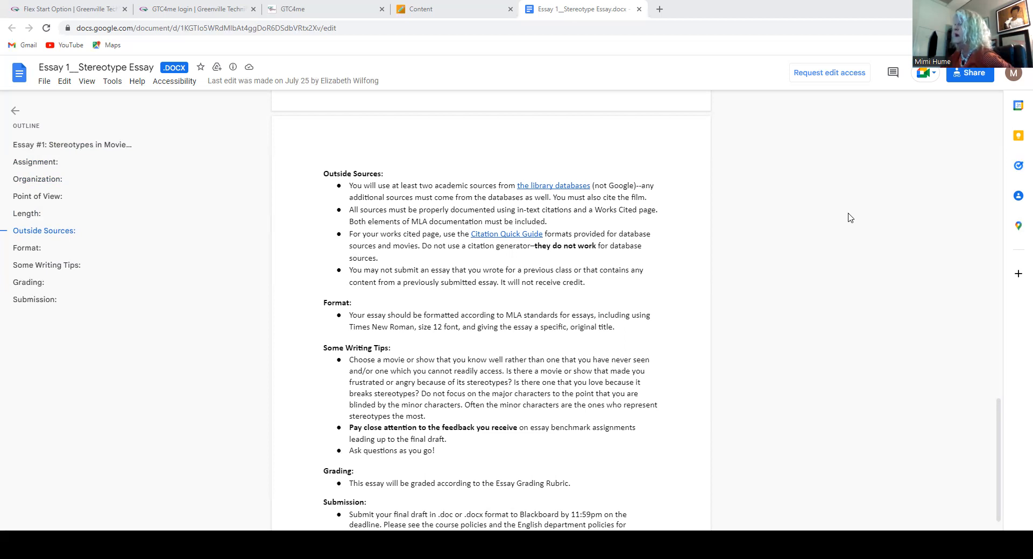
pyautogui.moveTo(848, 222)
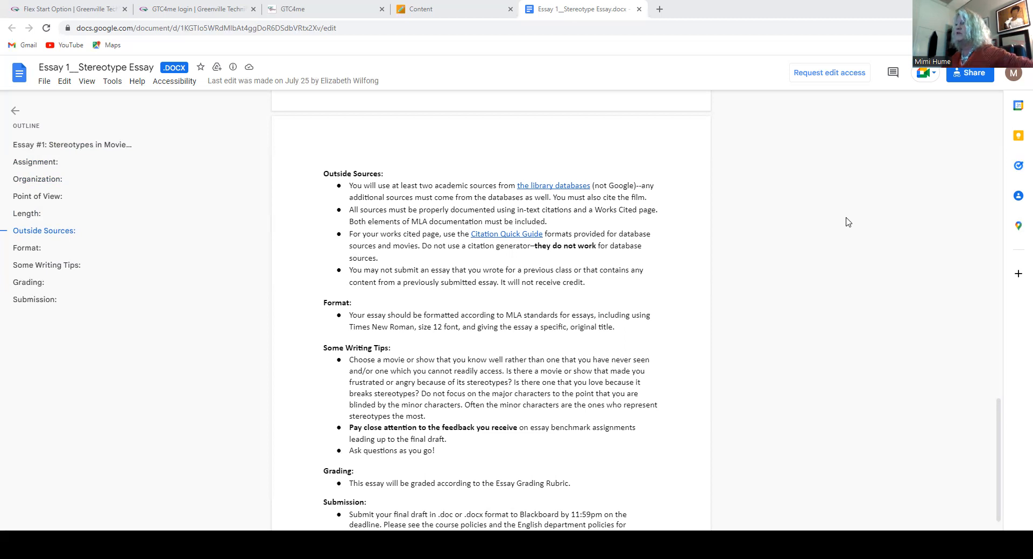
pyautogui.moveTo(845, 226)
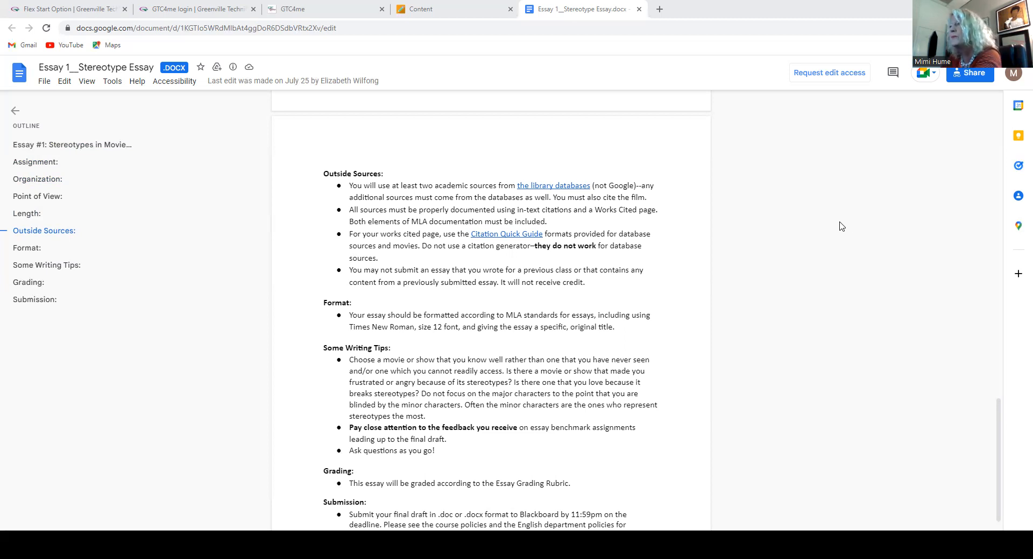
pyautogui.scroll(-3)
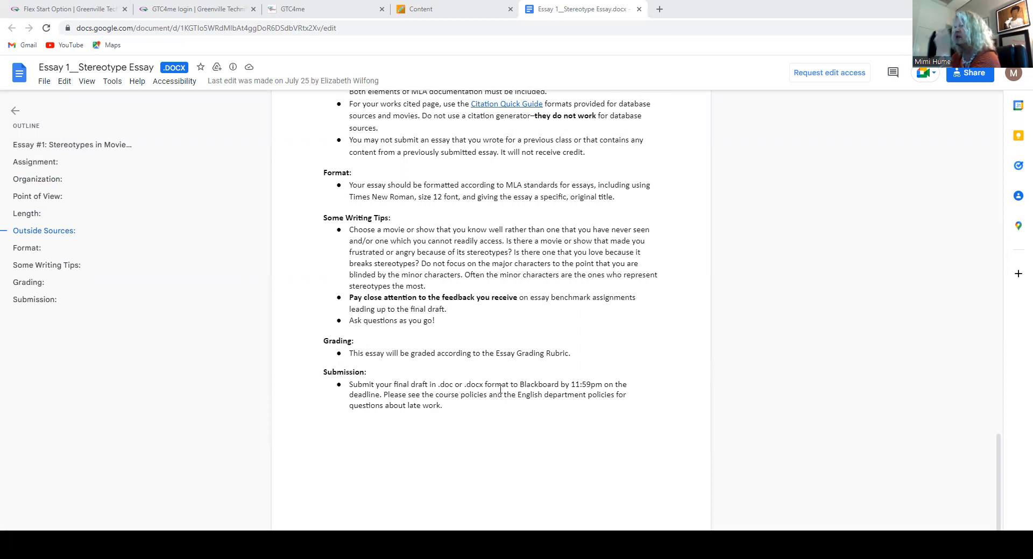
pyautogui.moveTo(783, 319)
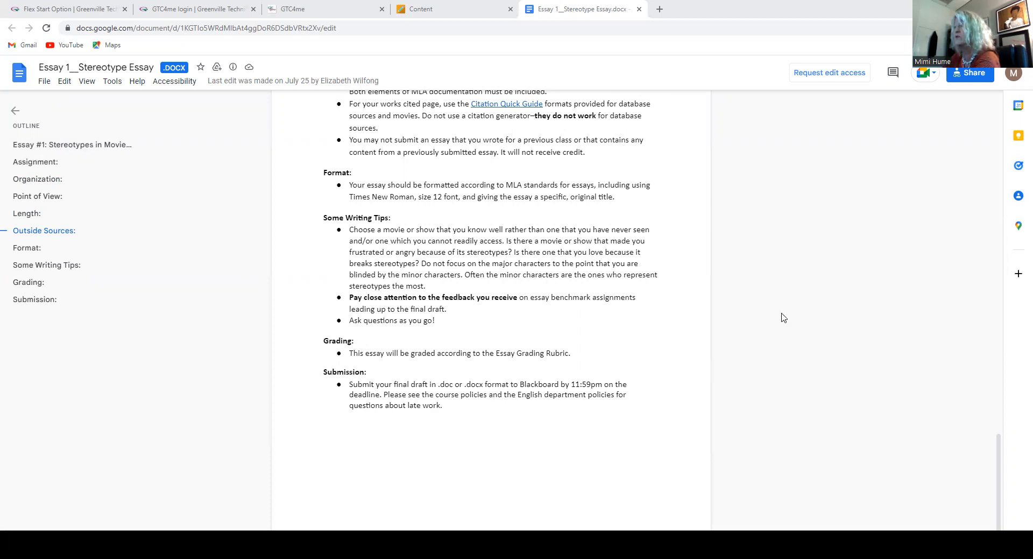
pyautogui.moveTo(776, 316)
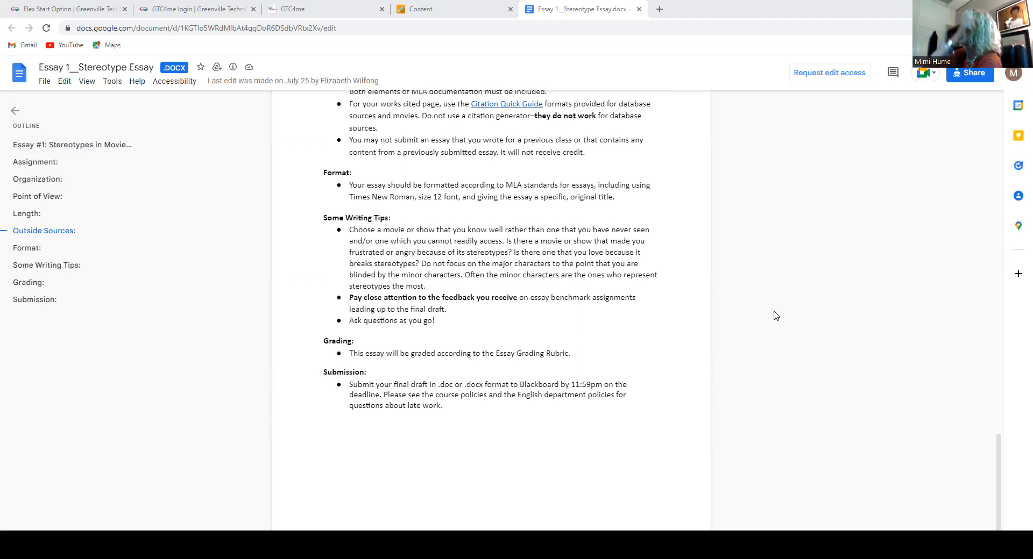
pyautogui.scroll(3)
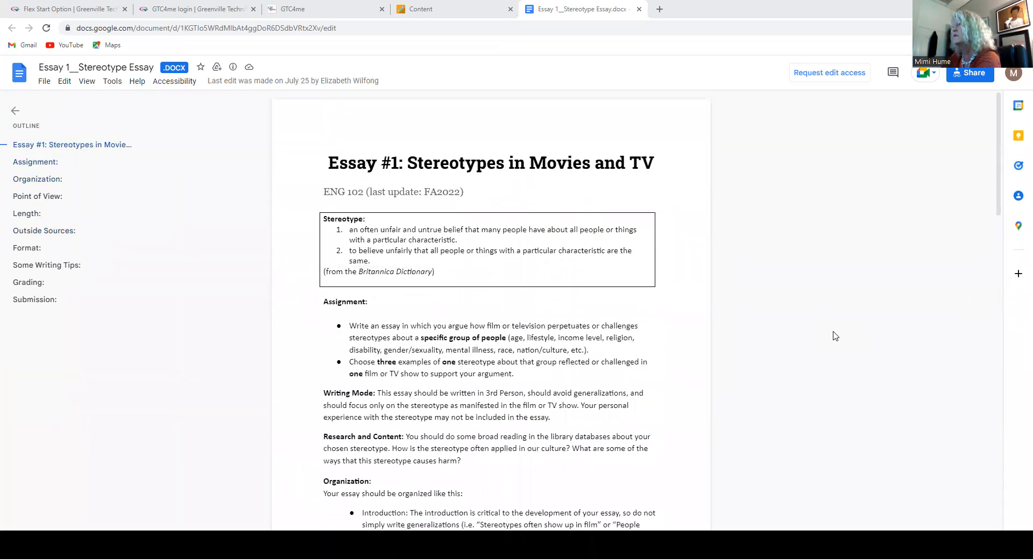
pyautogui.moveTo(827, 342)
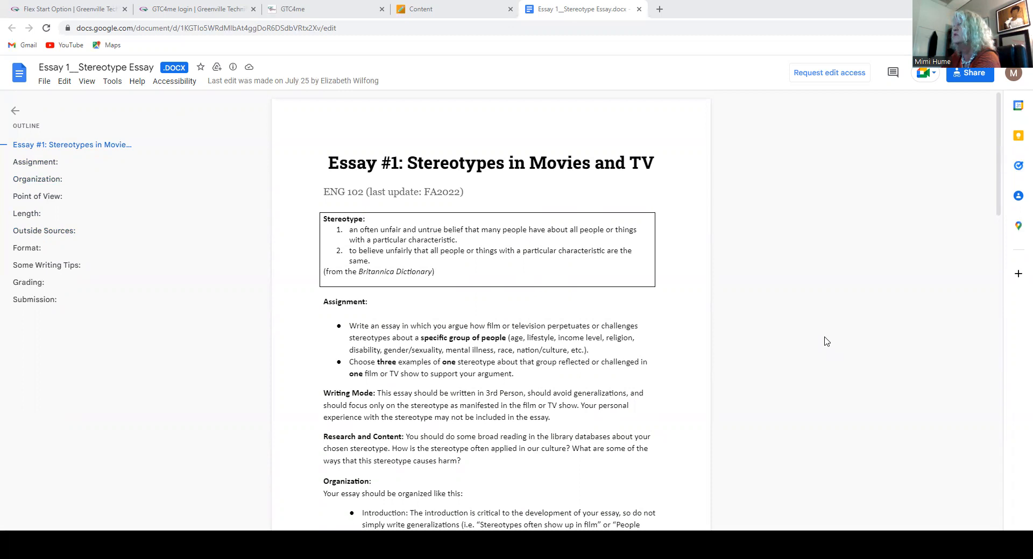
pyautogui.moveTo(824, 310)
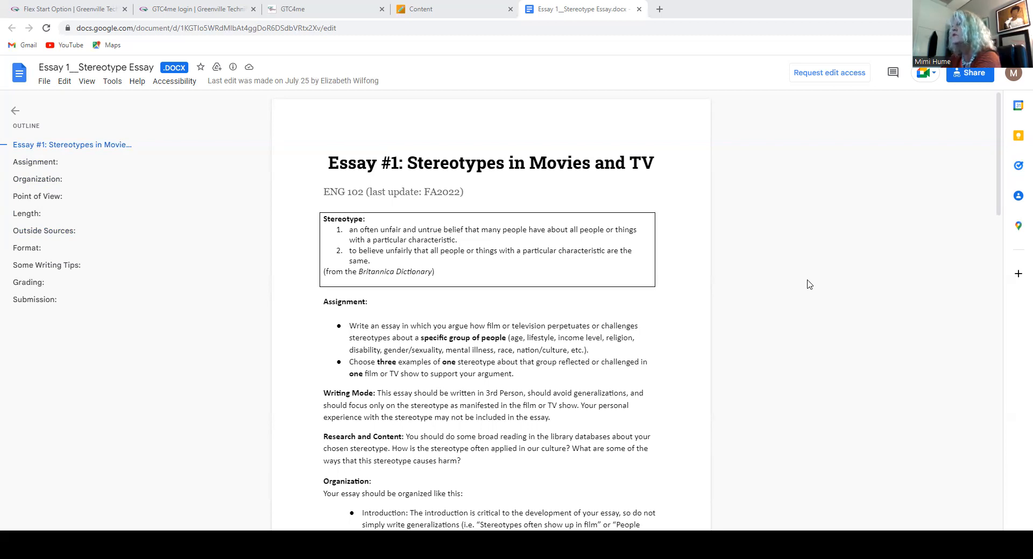
pyautogui.moveTo(797, 293)
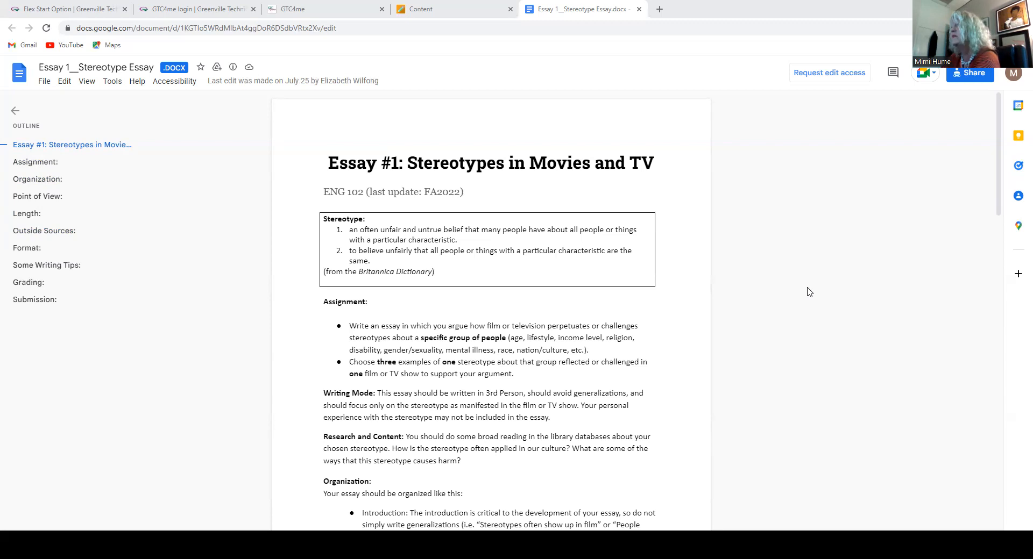
pyautogui.moveTo(821, 290)
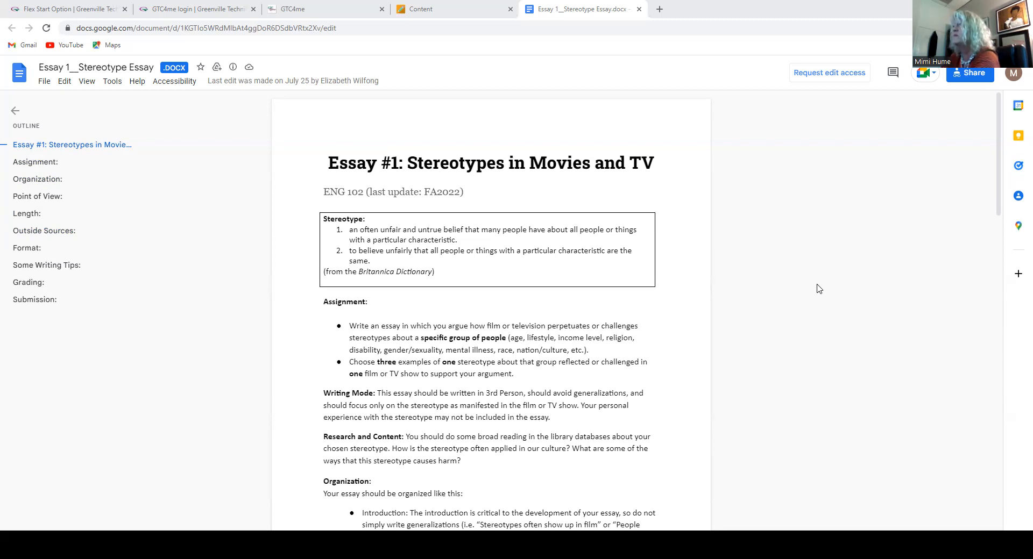
pyautogui.moveTo(818, 292)
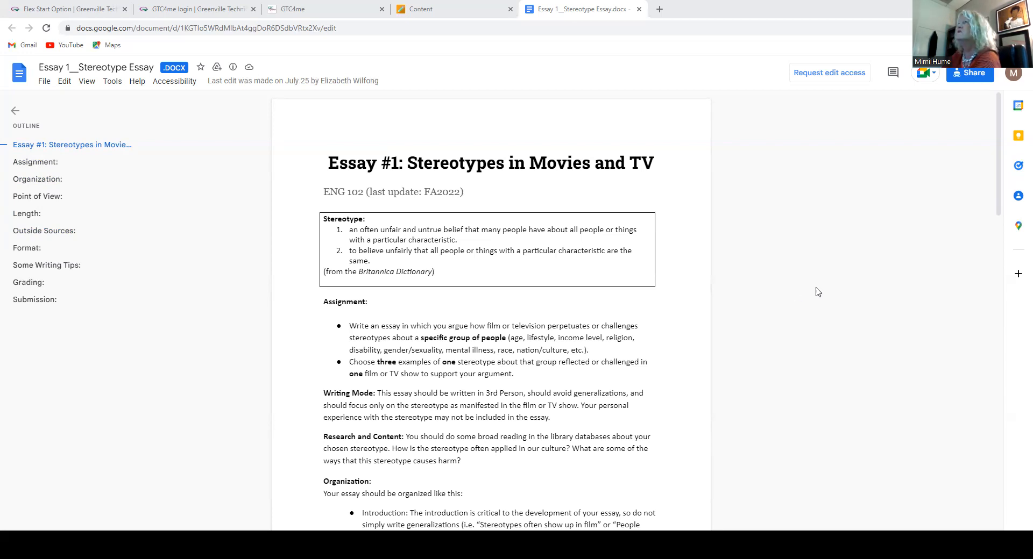
pyautogui.moveTo(810, 255)
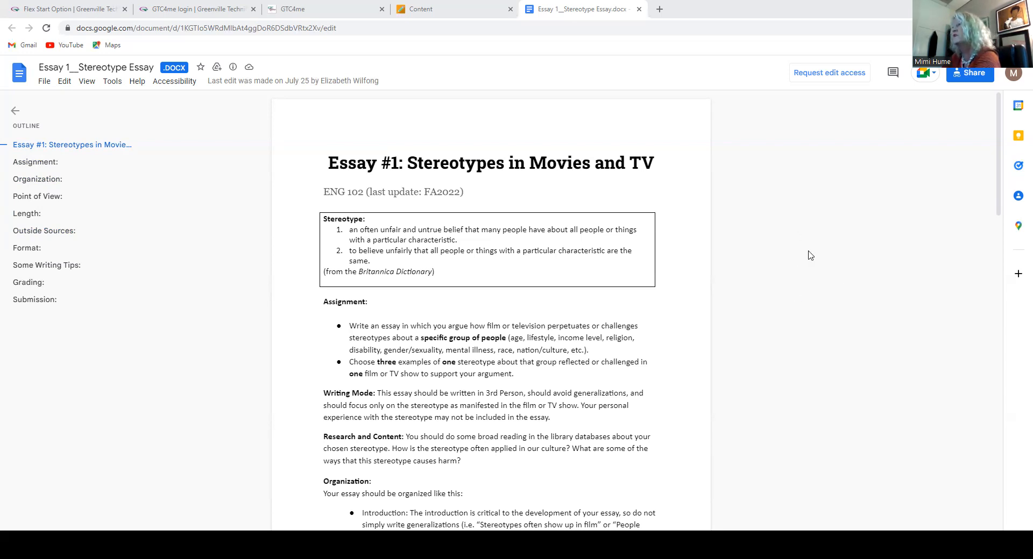